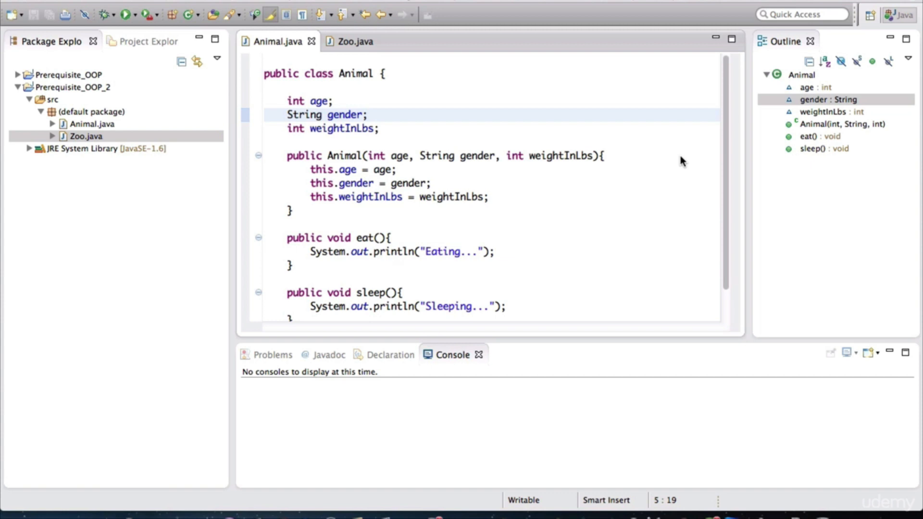
mouse_move(453, 83)
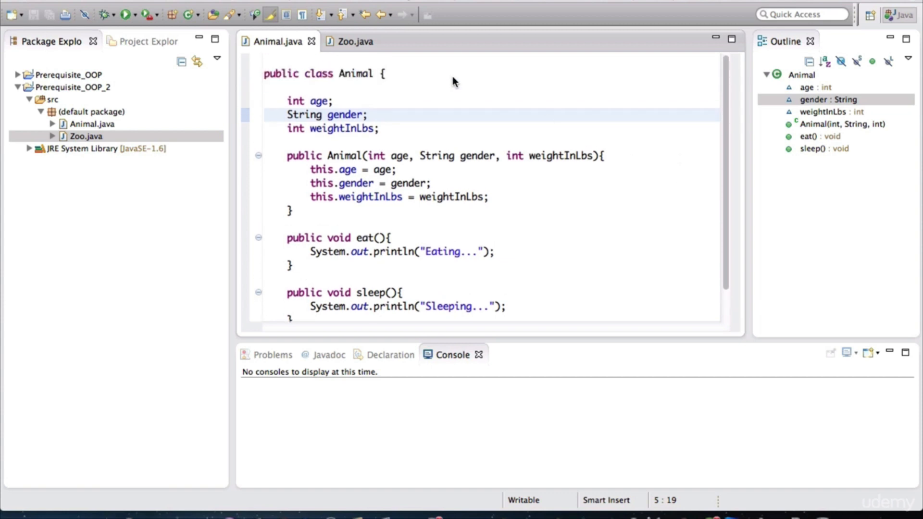
Step: Review the Animal constructor in the Animal class source
left_click_drag(288, 101, 379, 127)
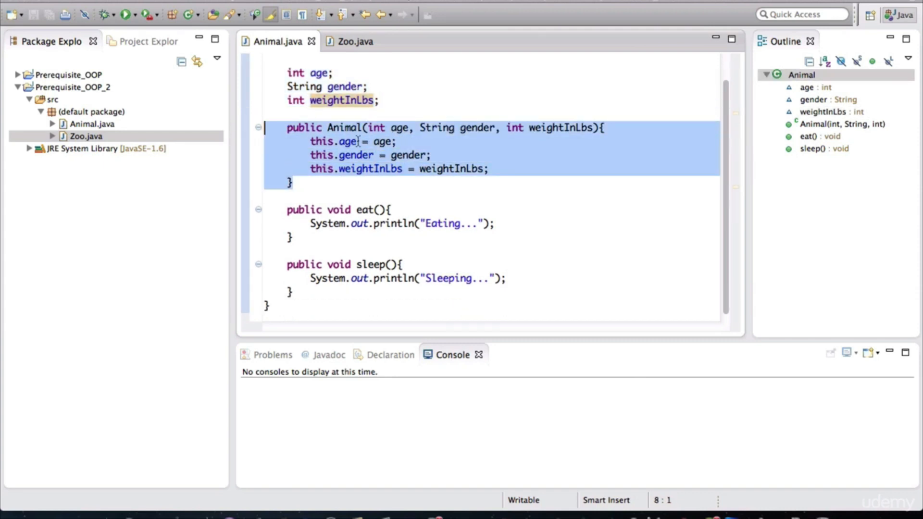
mouse_move(340, 128)
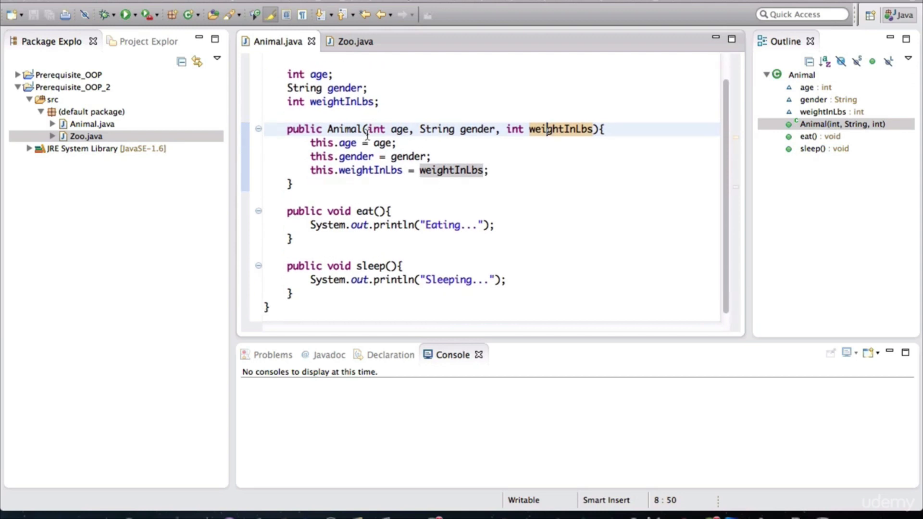
left_click(541, 129)
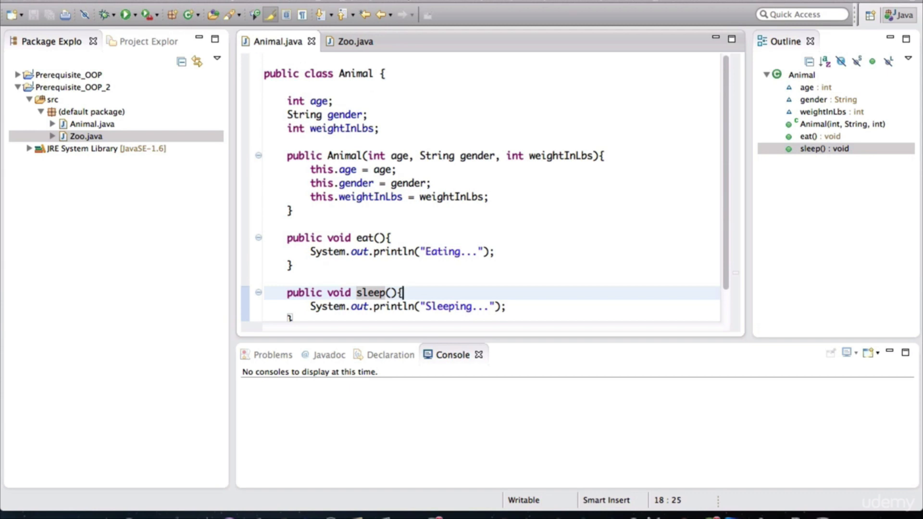
mouse_move(368, 93)
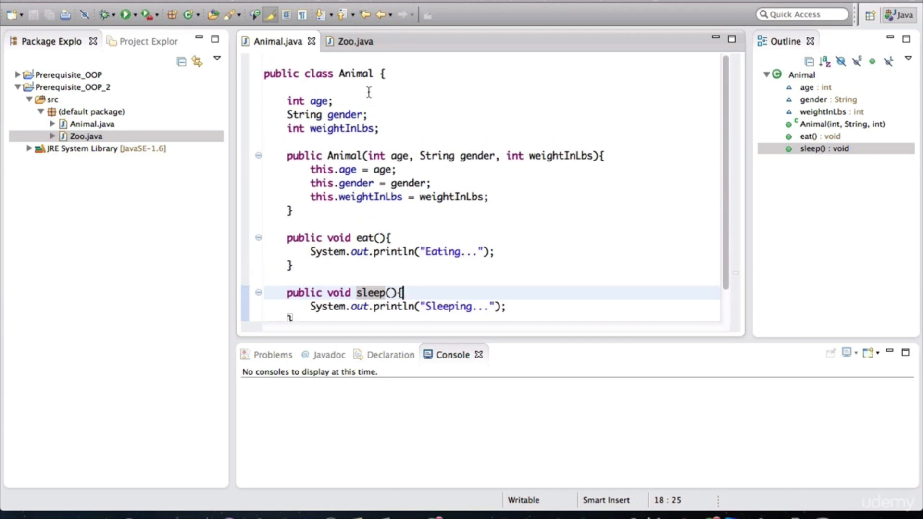
Step: Declare Animal animal1 = new Animal(); in Zoo's main method
left_click(355, 41)
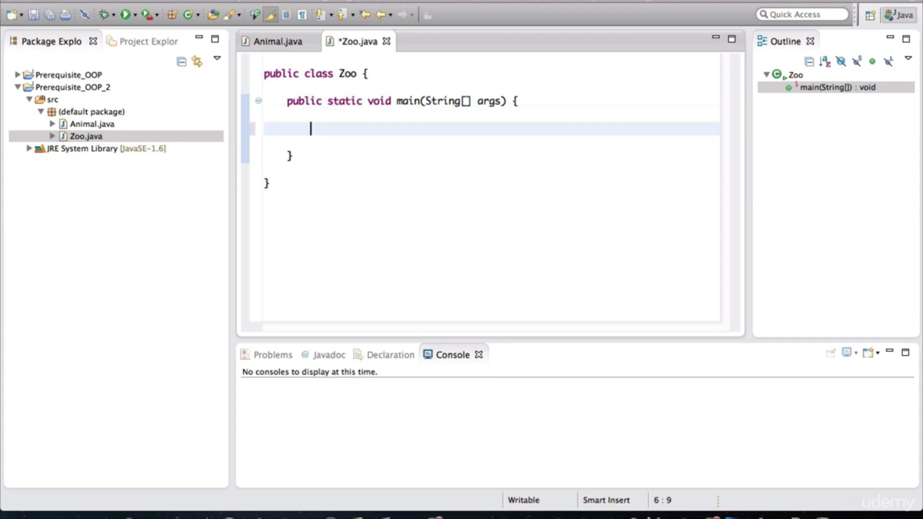
type("Animal")
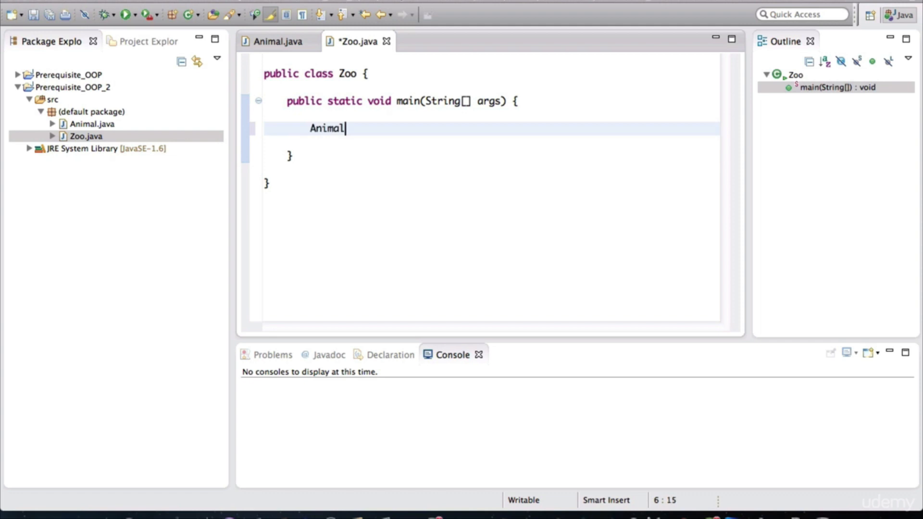
type("animal1")
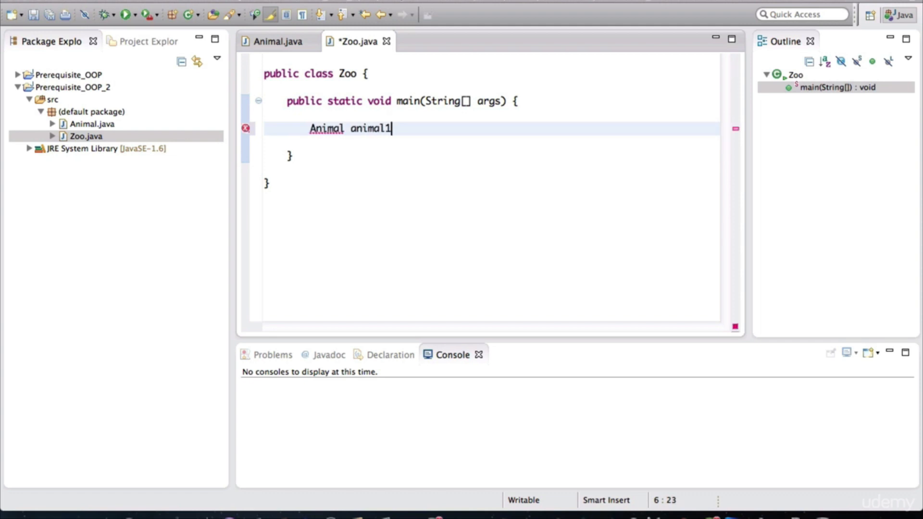
type("= new")
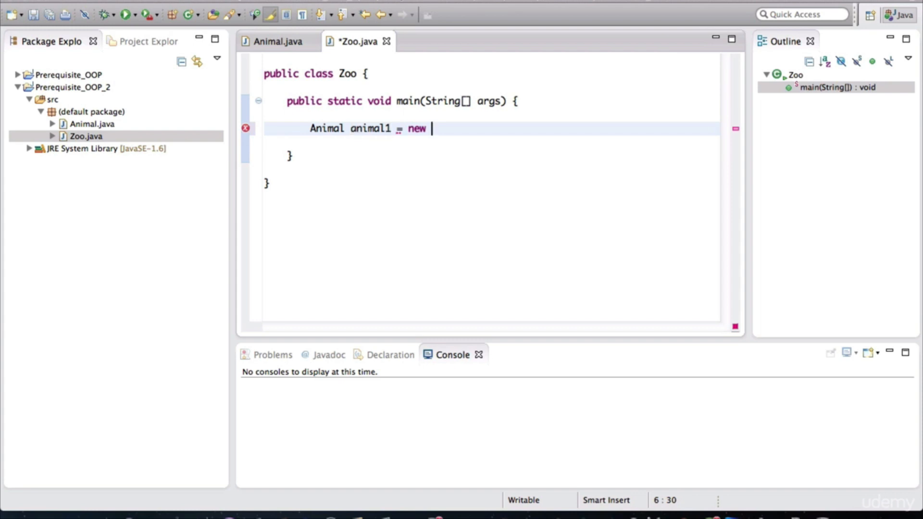
type("Animal();")
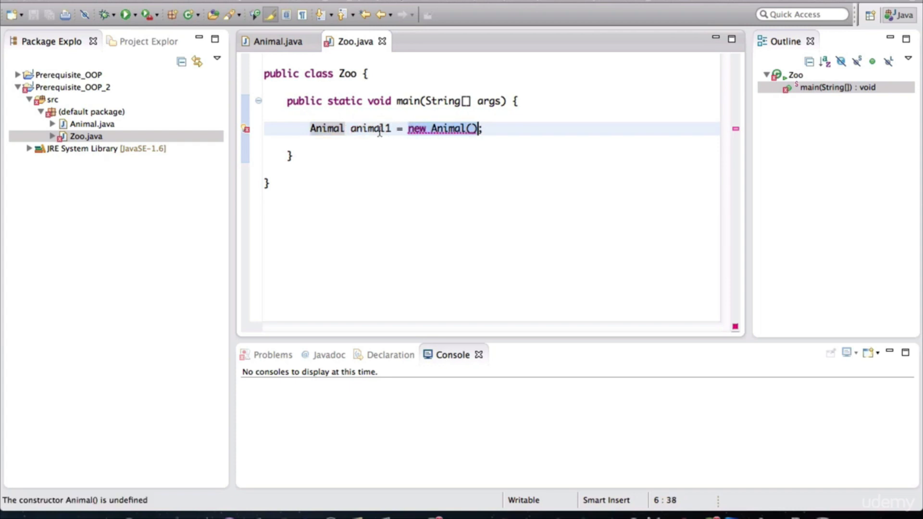
double_click(369, 128)
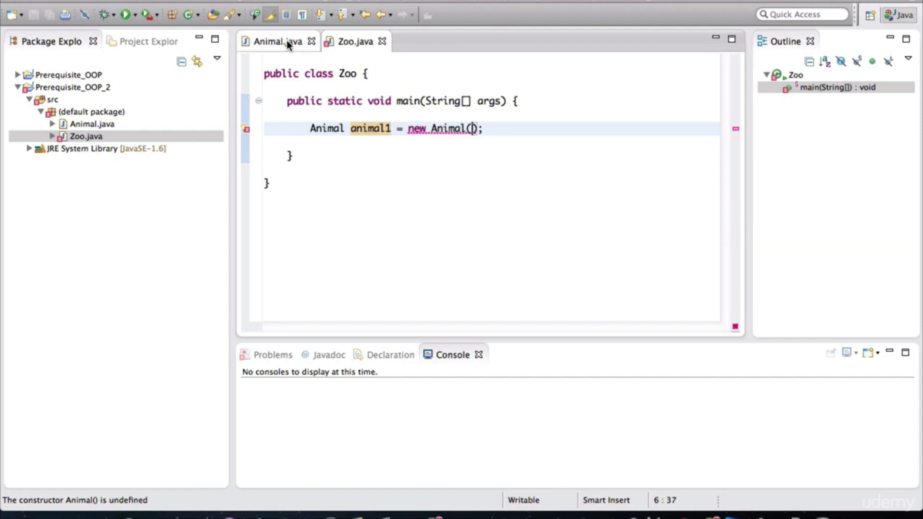
Step: Check the Animal(int age, String gender, int weightInLbs) constructor and return to Zoo
left_click(276, 42)
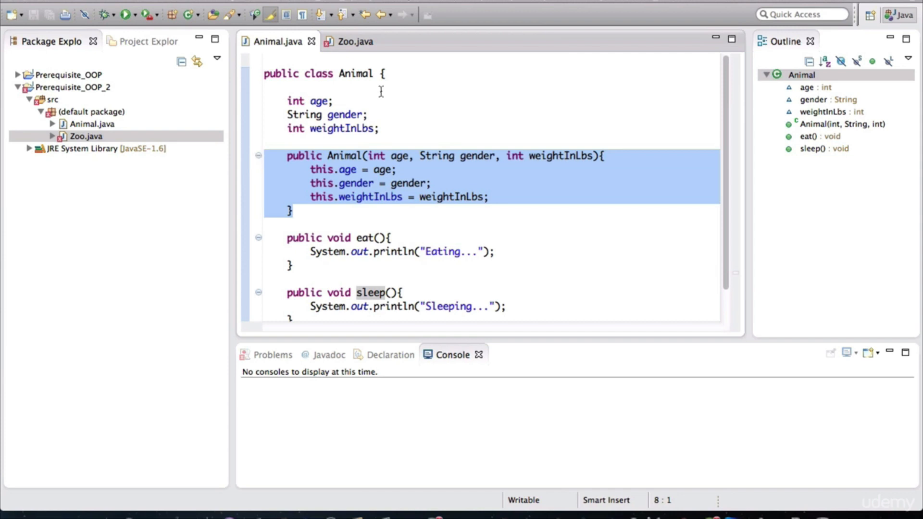
left_click(352, 41)
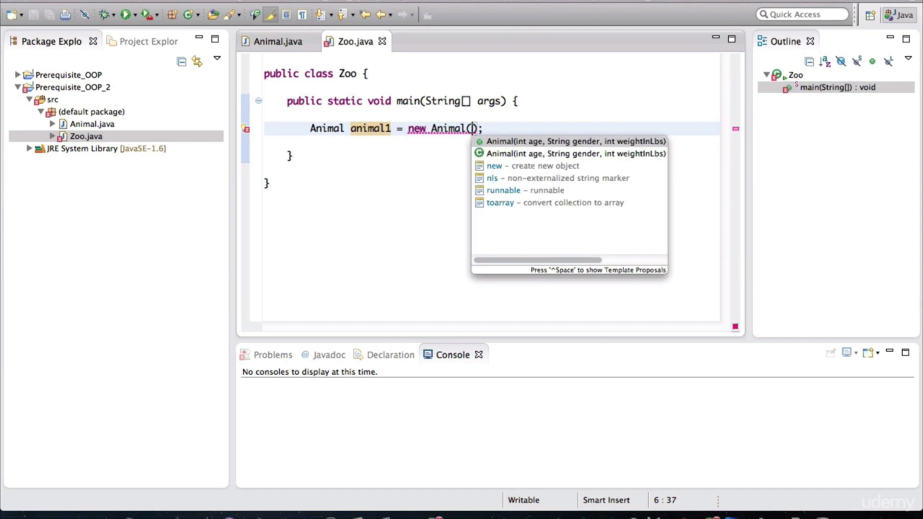
Step: Pass 12, "M" and 23 to the animal1 constructor call
type("12,")
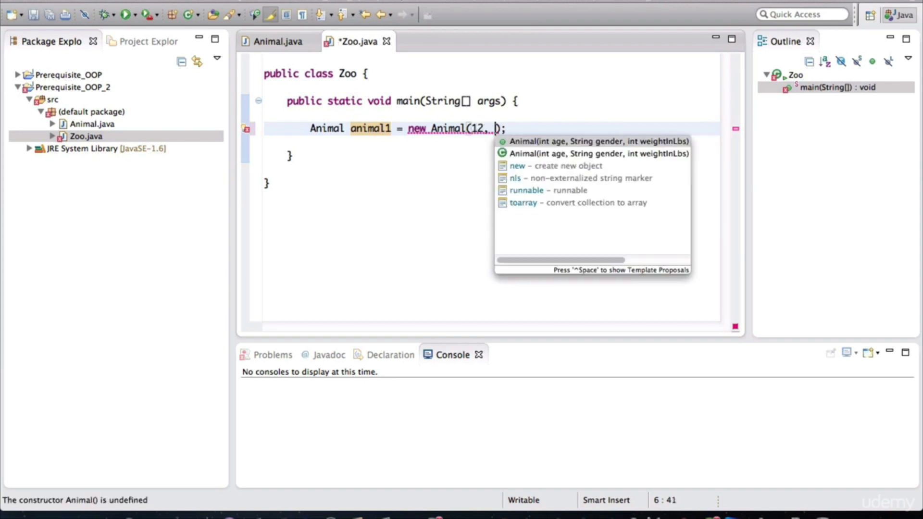
type("\"M\"")
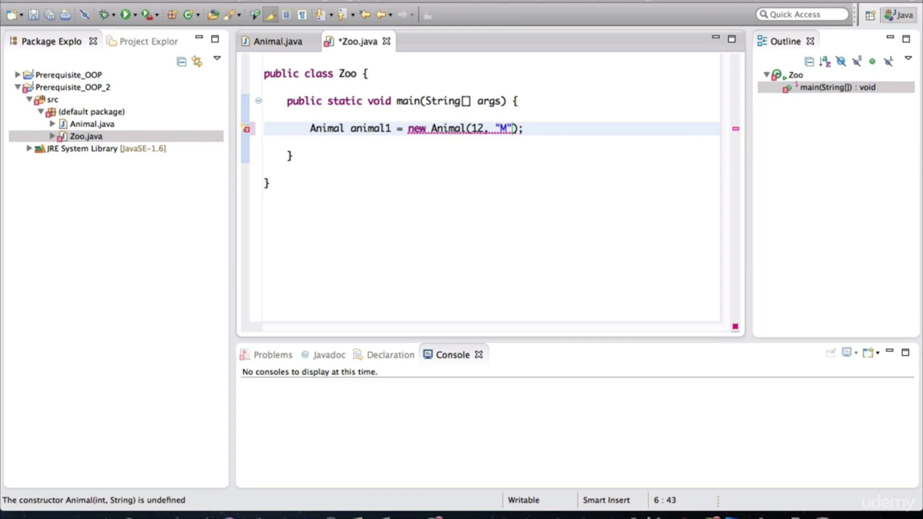
type(",")
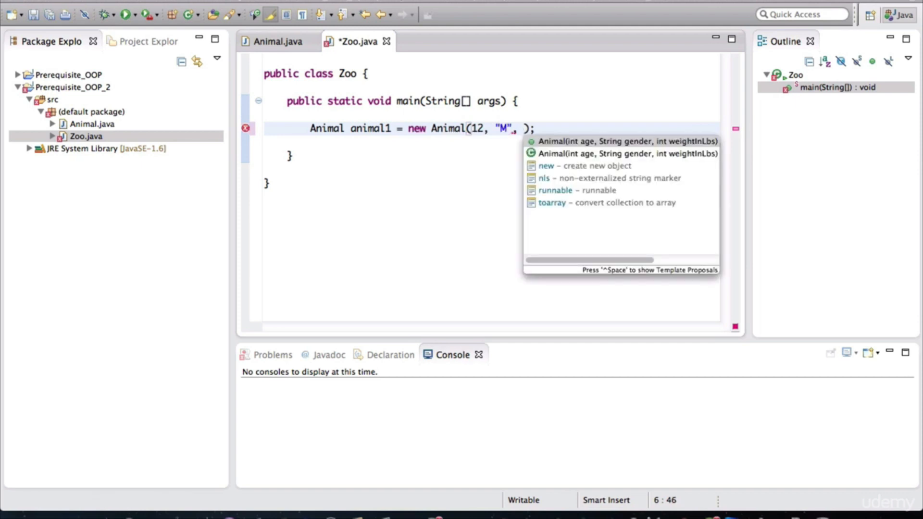
type("23")
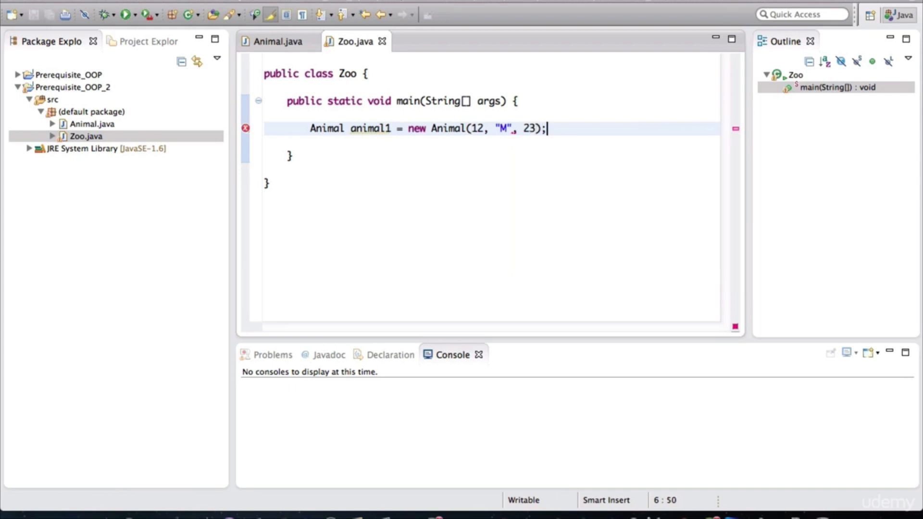
Step: Add the animal1.eat(); call on the next line and tidy the blank line
type("ani")
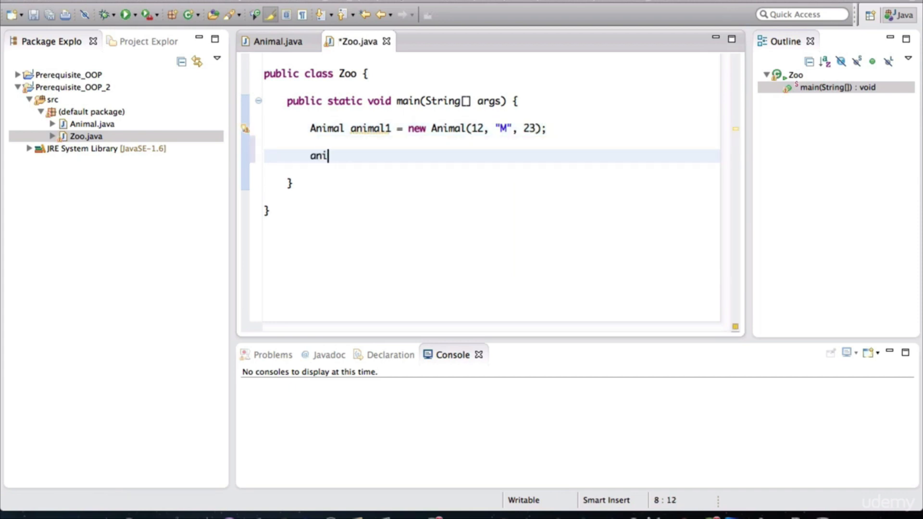
type("mal1.eat();")
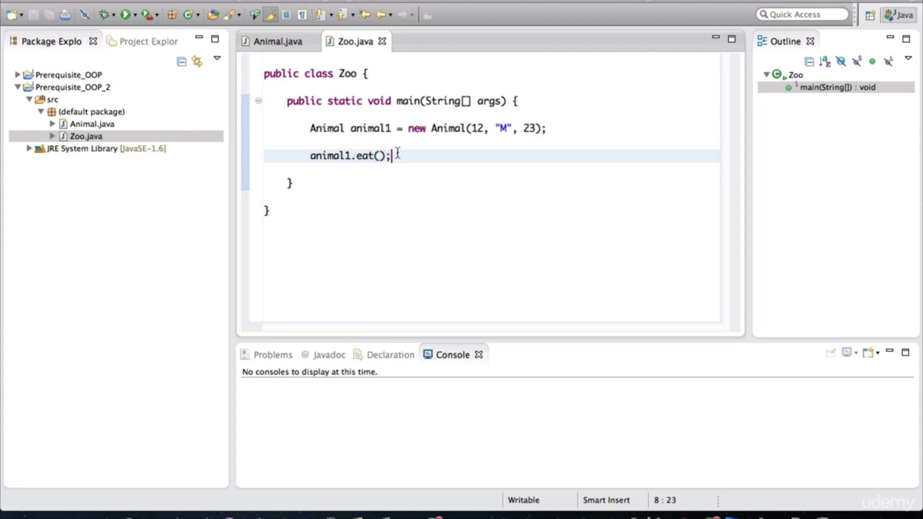
left_click(412, 142)
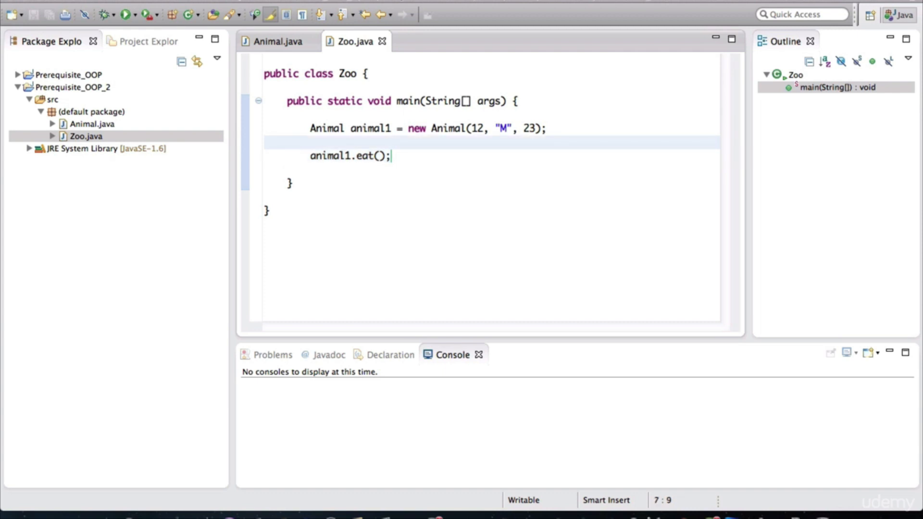
key("Backspace")
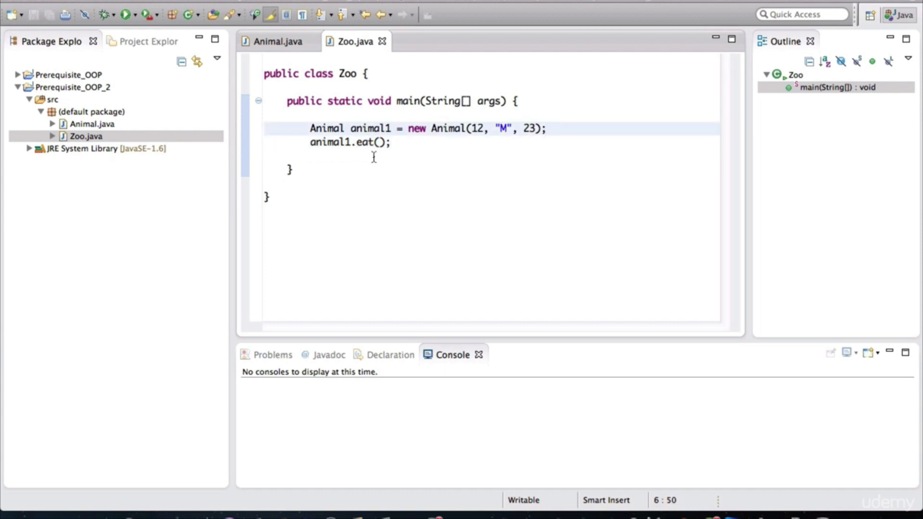
left_click(365, 143)
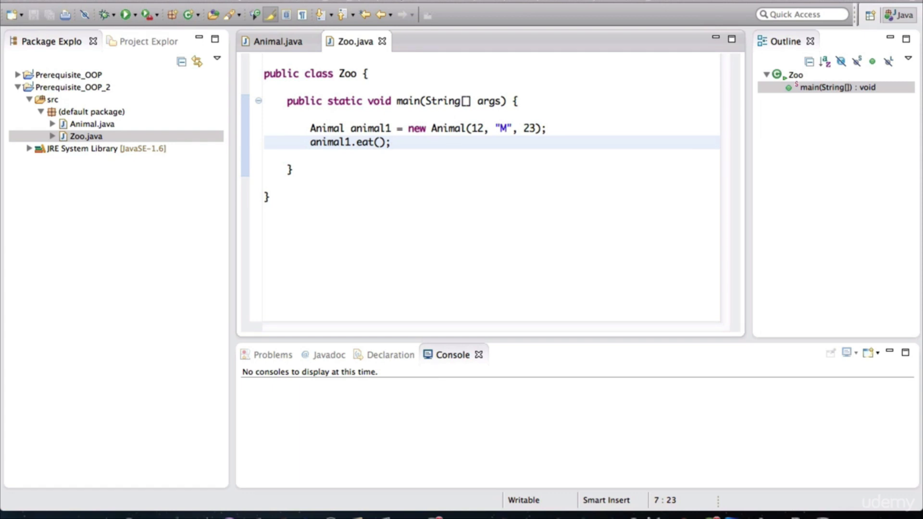
mouse_move(90, 112)
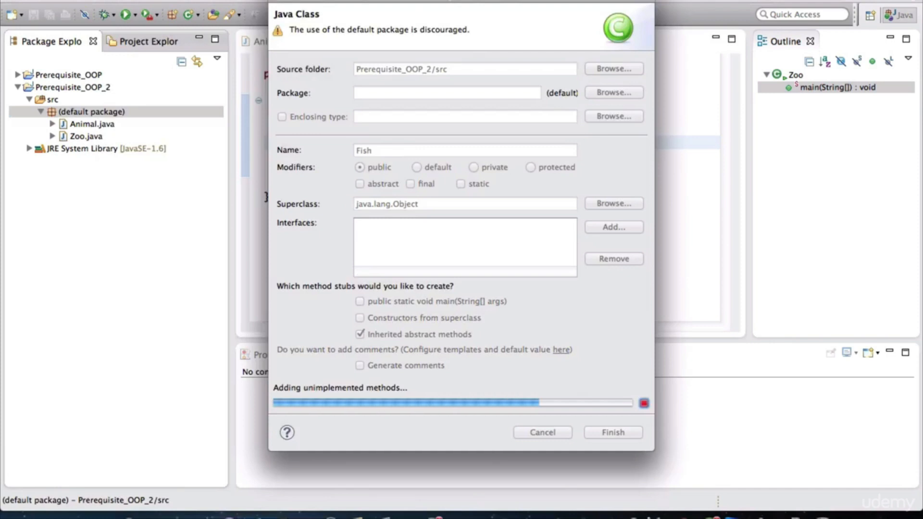
Step: Create the Fish class with a swim() method printing "Swimming..."
left_click(612, 432)
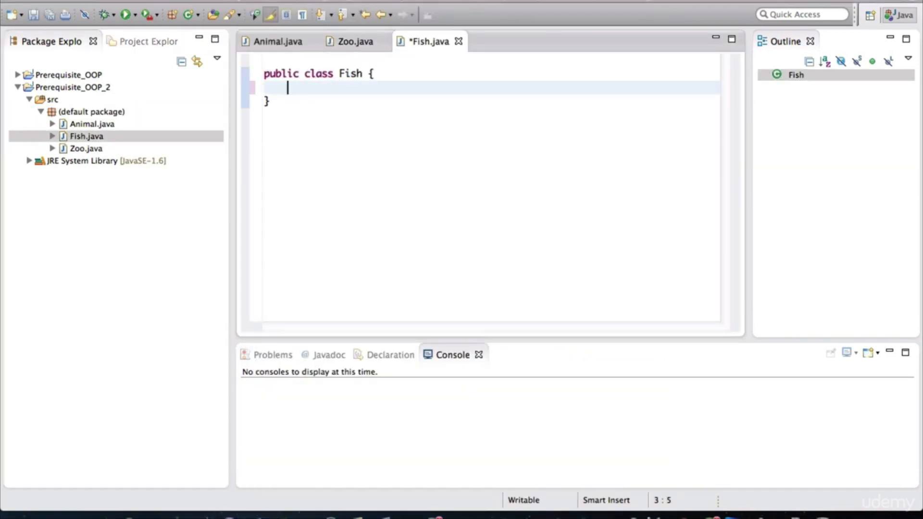
type("public void")
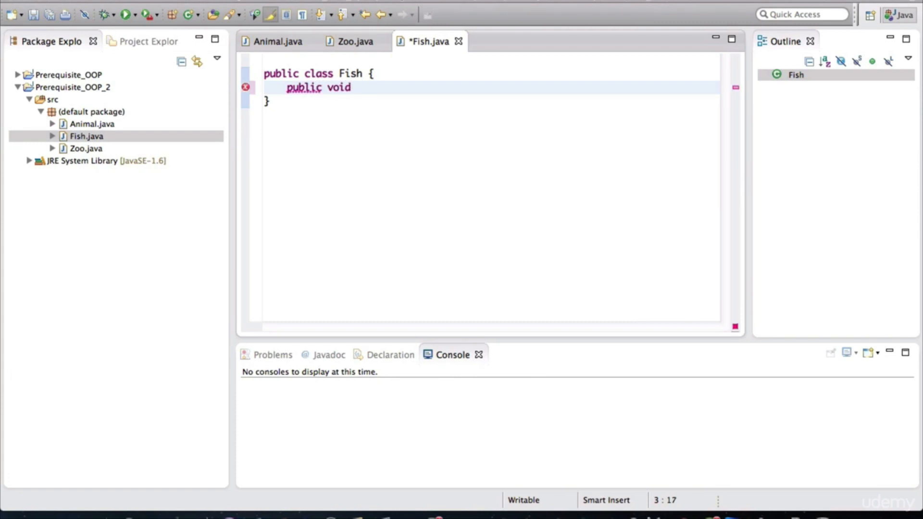
type("swim(){}")
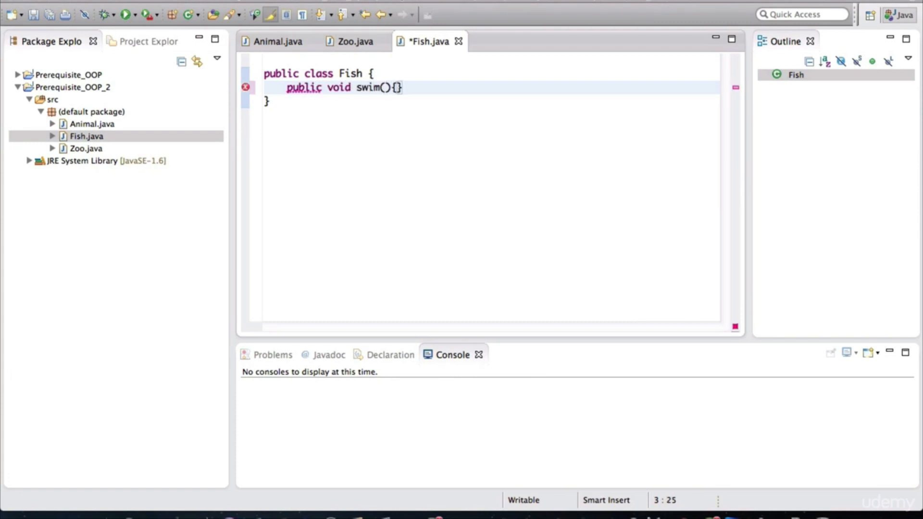
type("System.out.println();")
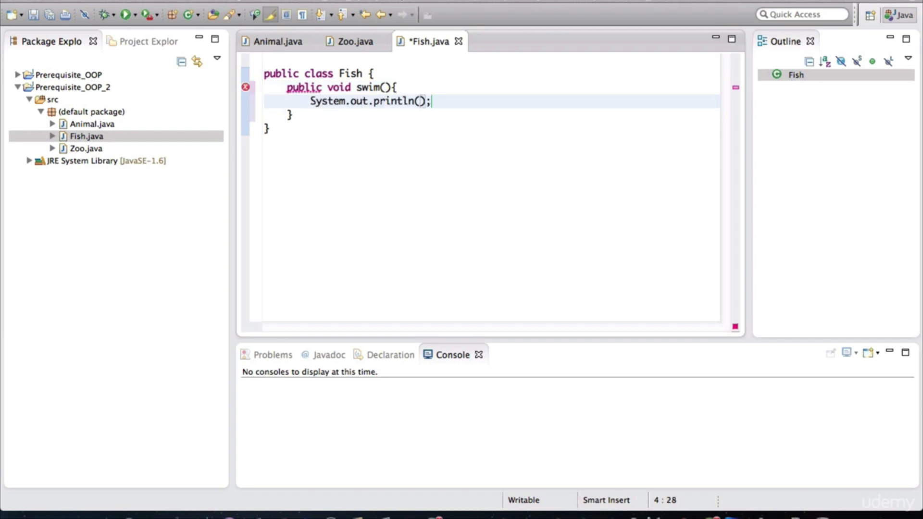
type("\"\"")
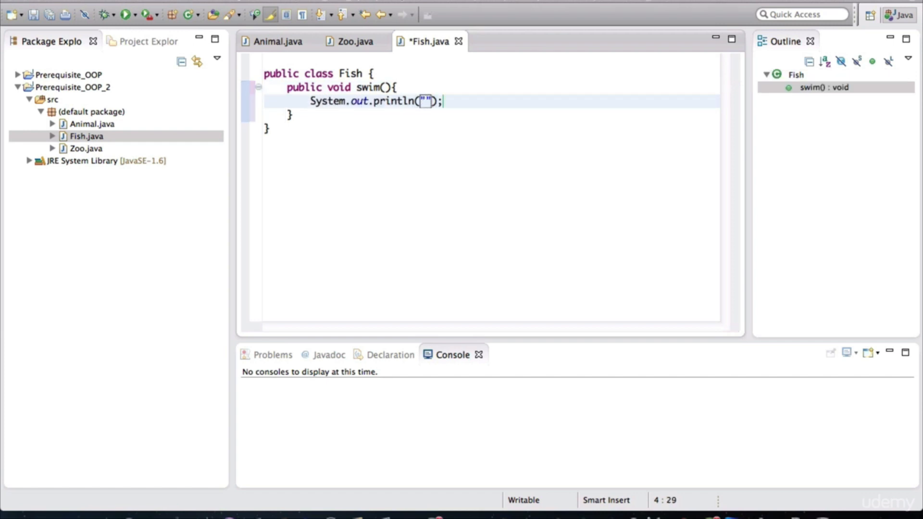
type("Swimmin")
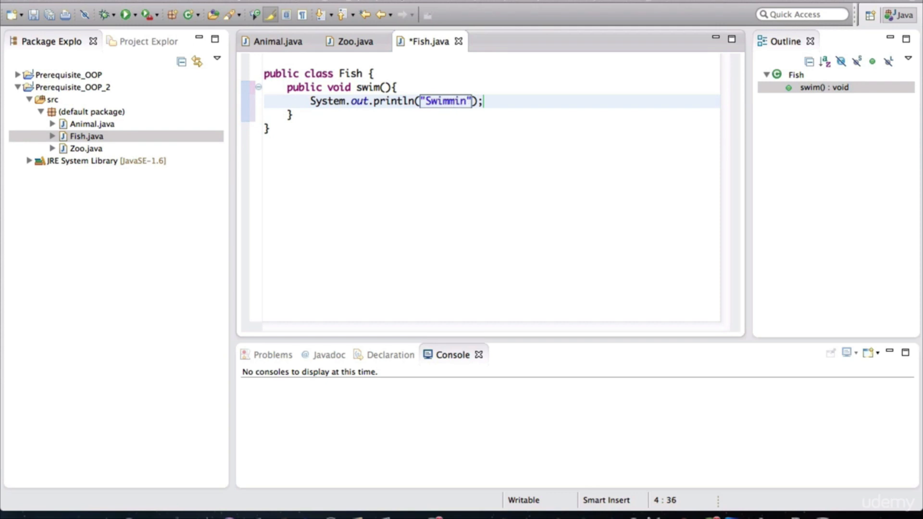
type("g...")
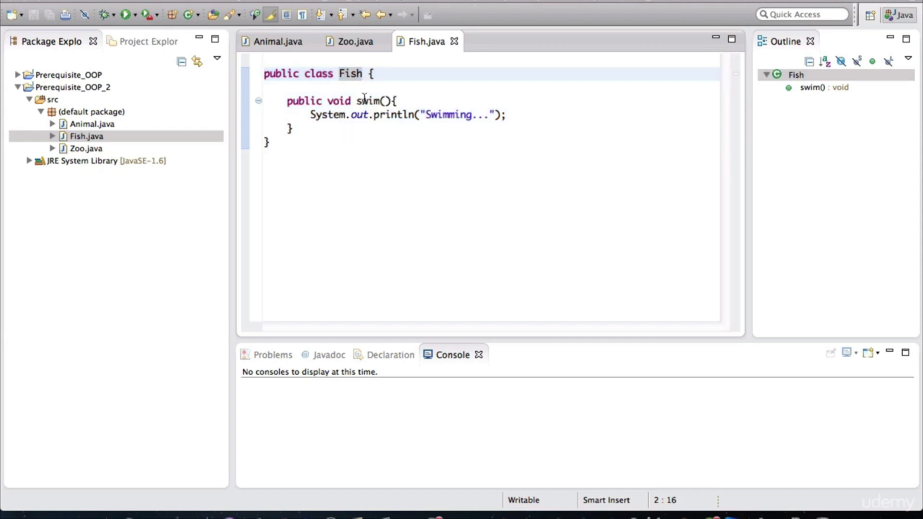
double_click(368, 101)
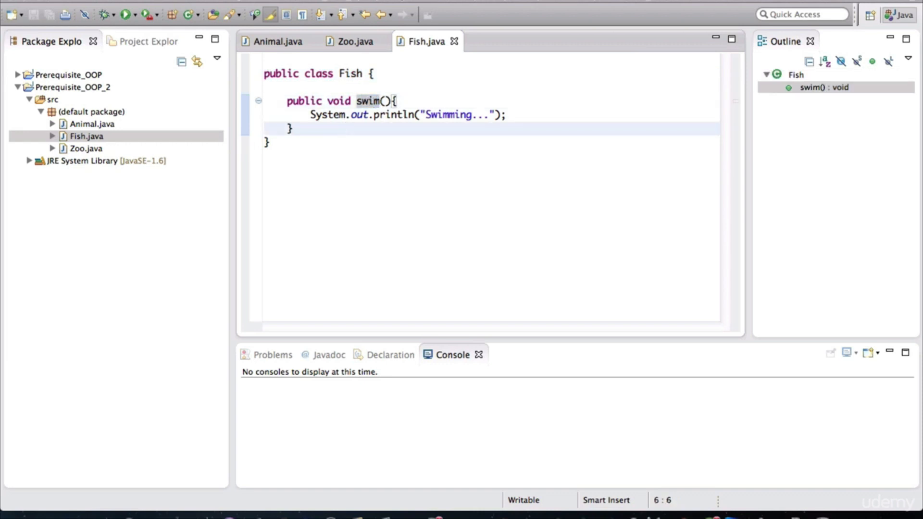
right_click(89, 112)
type("Bi")
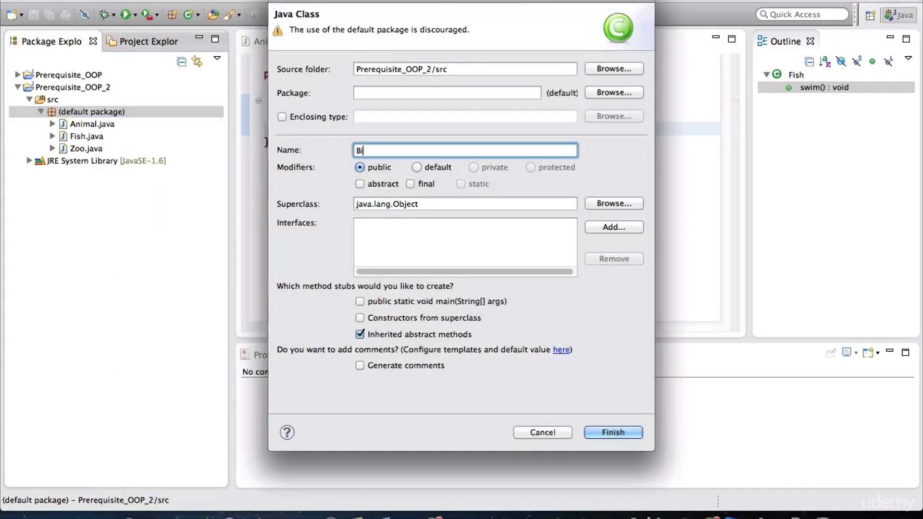
Step: Create the Bird class with a fly() method printing "Flying..." and return to Zoo
left_click(611, 431)
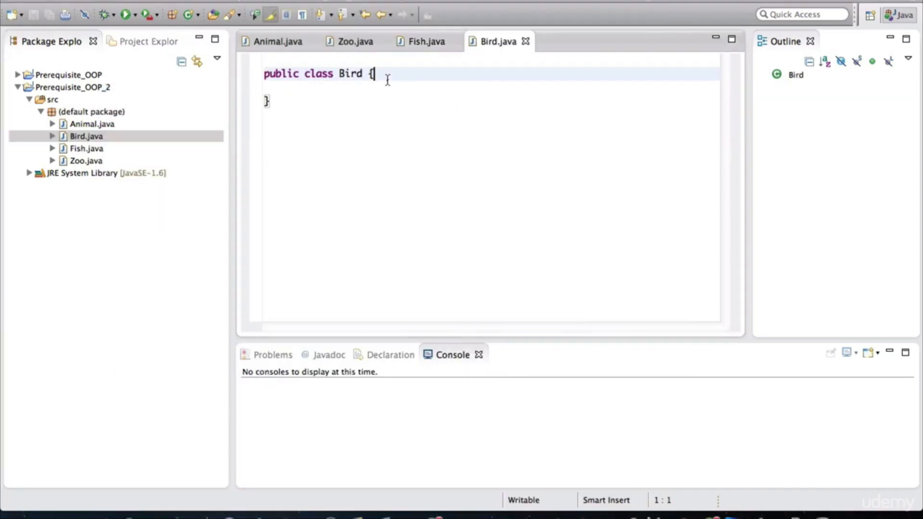
type("public")
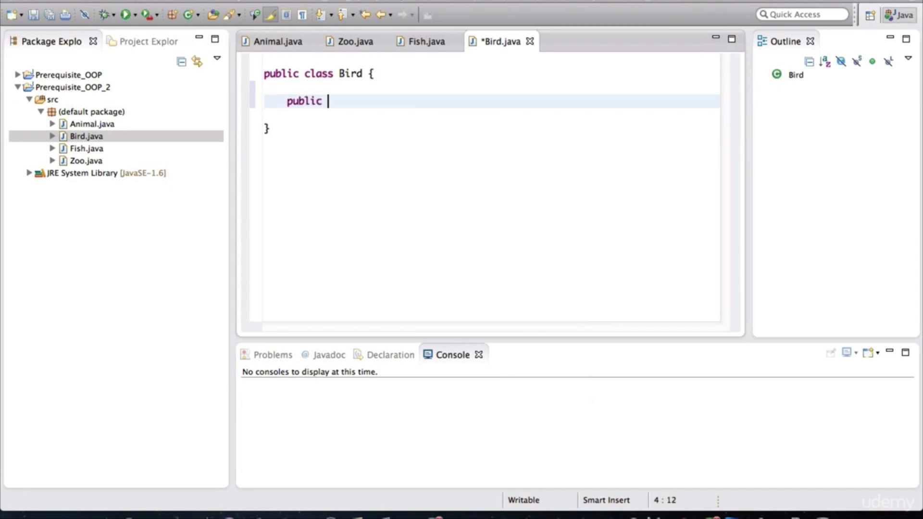
type("void fly(){")
type("System.out.println(\"\");")
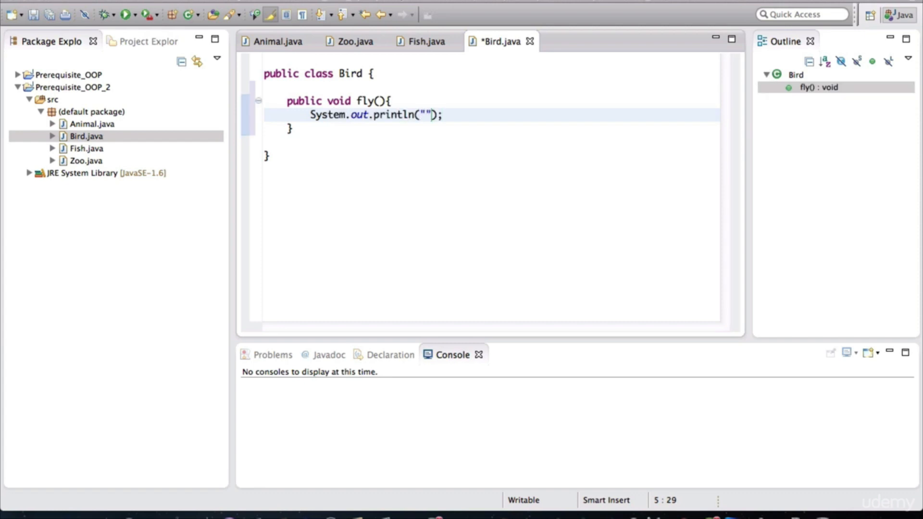
type("Flying...")
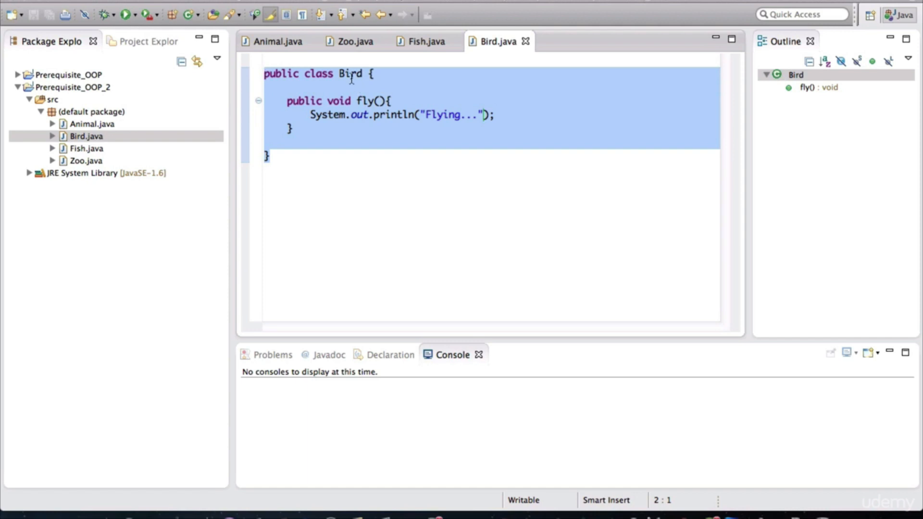
left_click(316, 74)
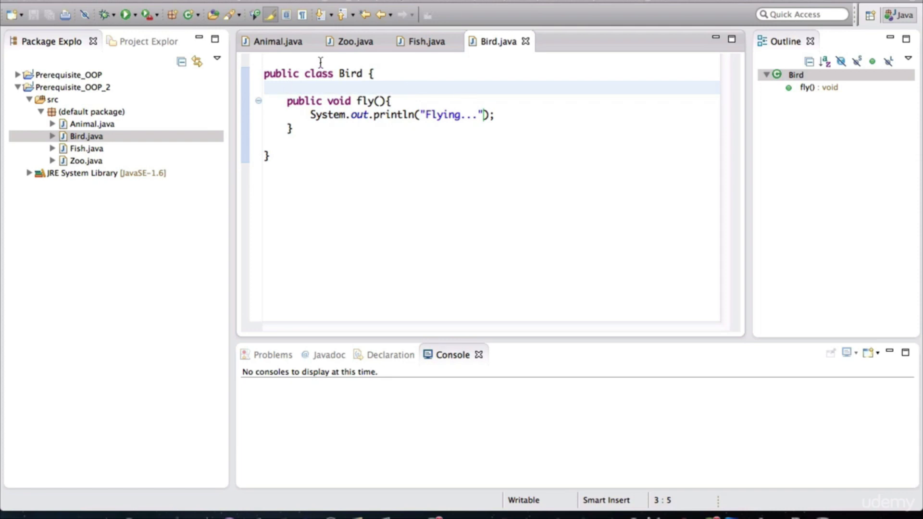
left_click(355, 42)
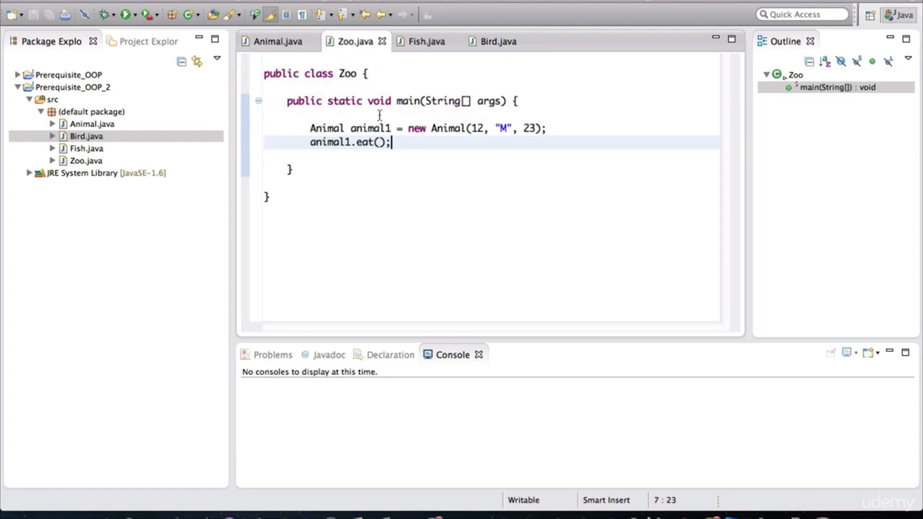
Step: Declare Bird bird1 = new Bird(); after animal1.eat() in Zoo's main method
key("enter")
type("Bird")
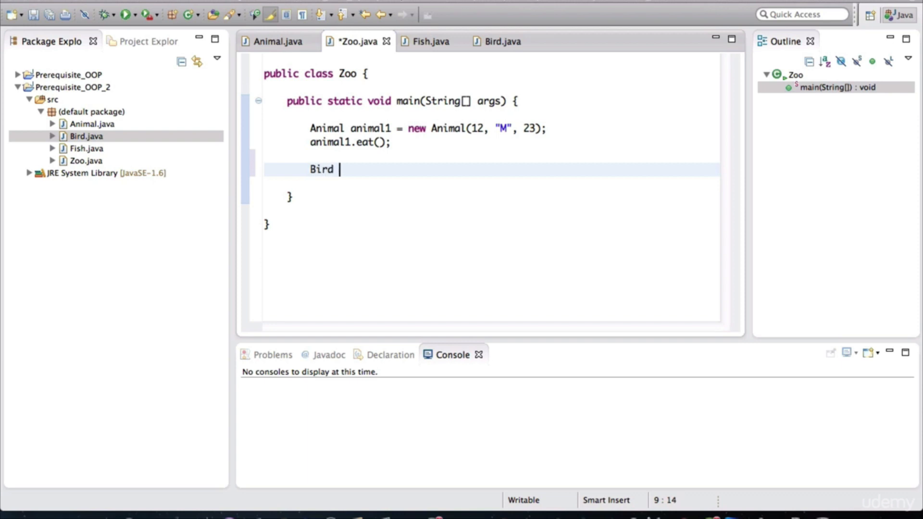
type("bird1")
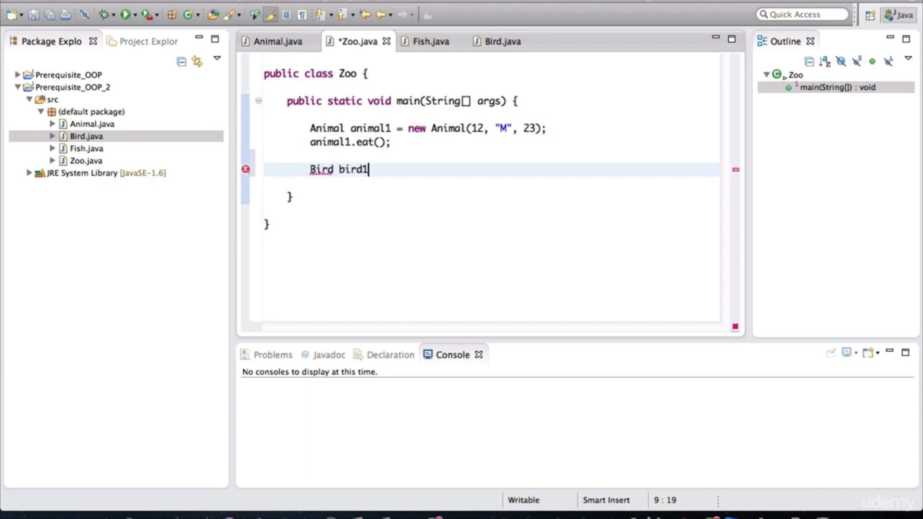
type("= new")
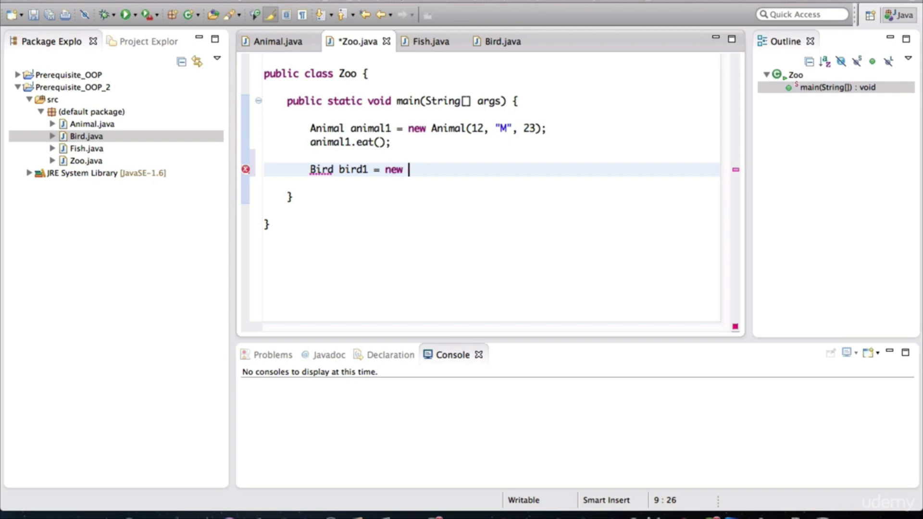
type("Bird()")
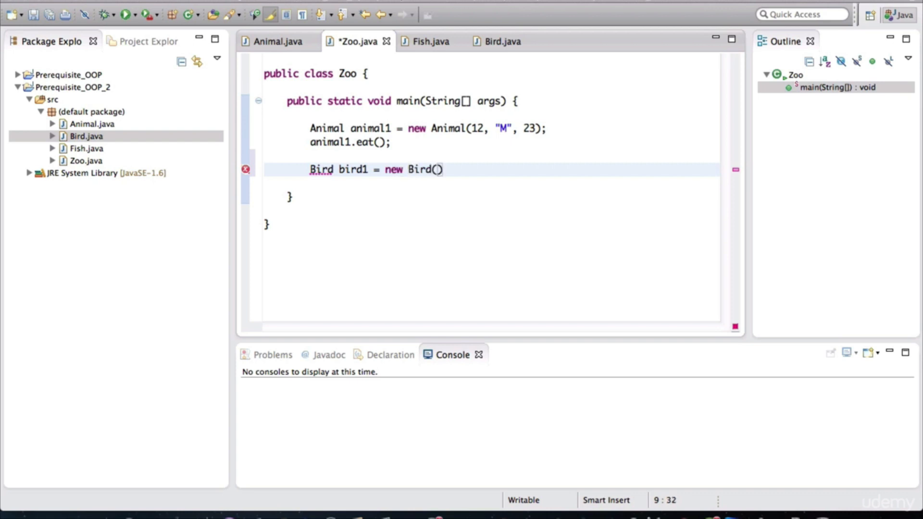
type(";")
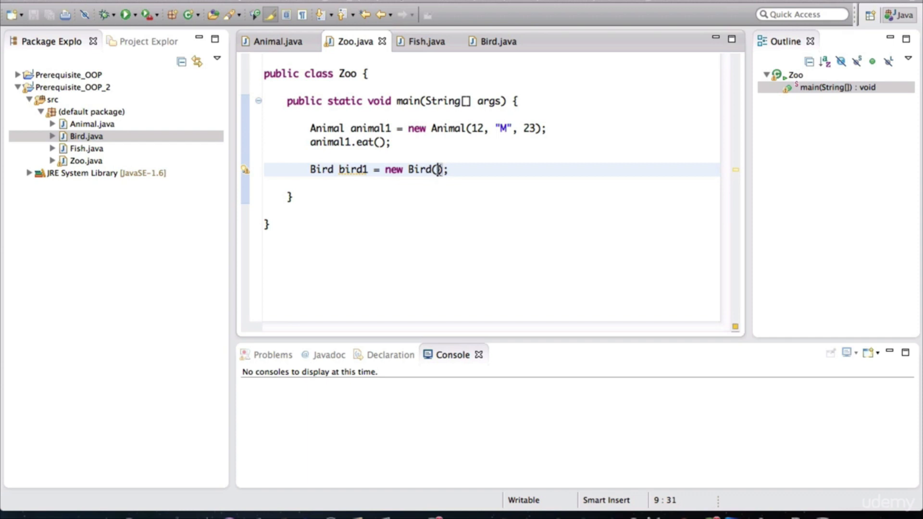
left_click(497, 41)
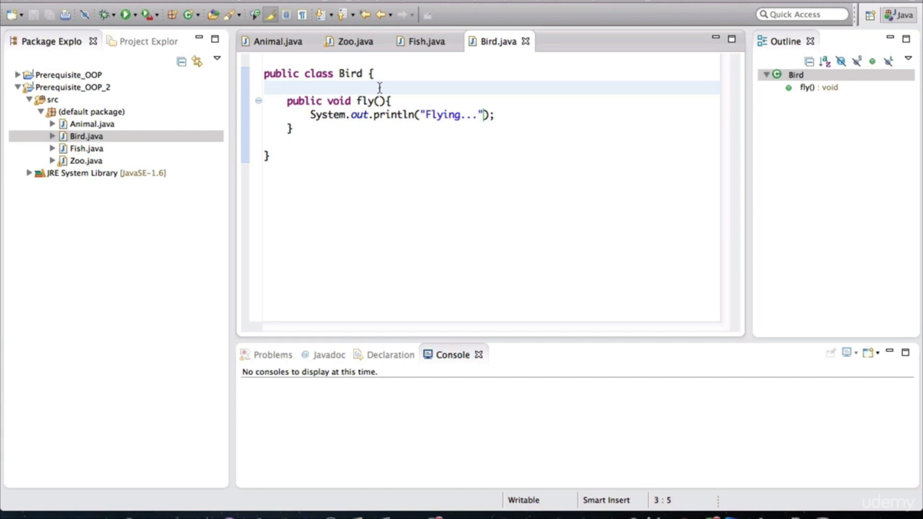
Step: Add an empty public Bird(){ } constructor above fly() and return to Zoo
type("public B")
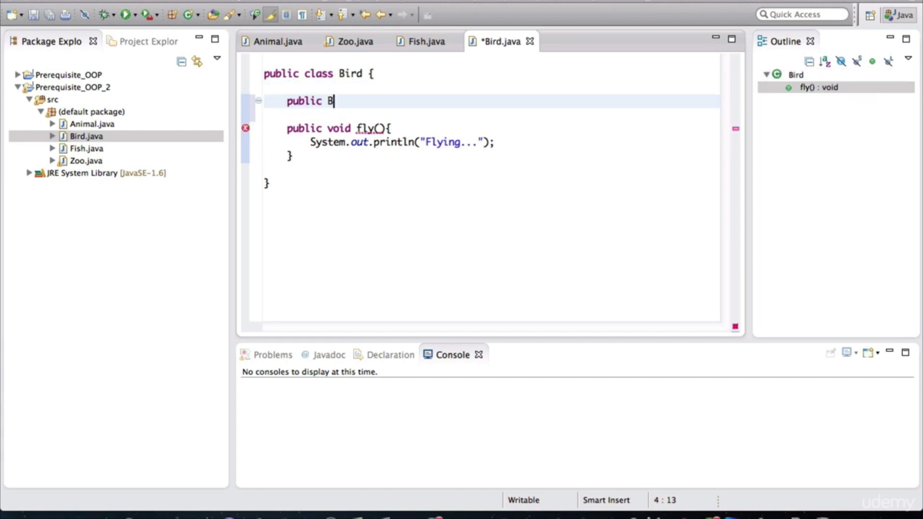
type("ird(){")
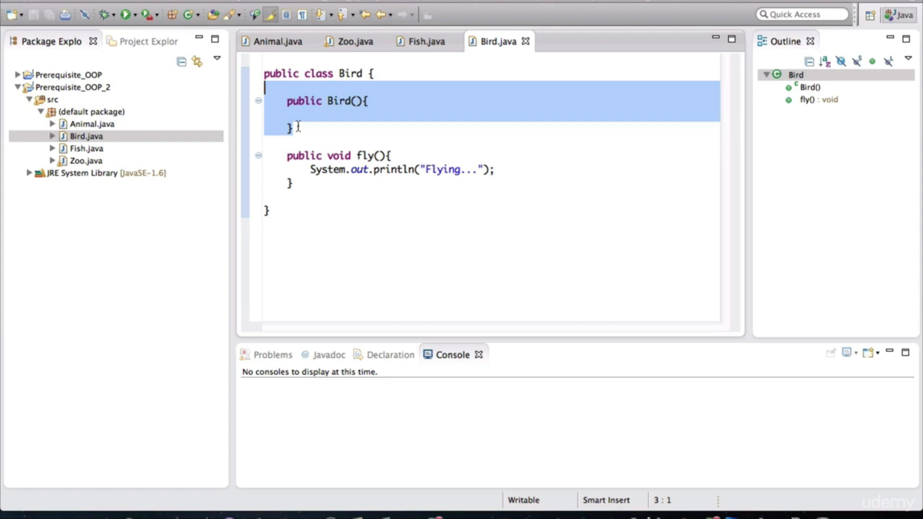
left_click(354, 41)
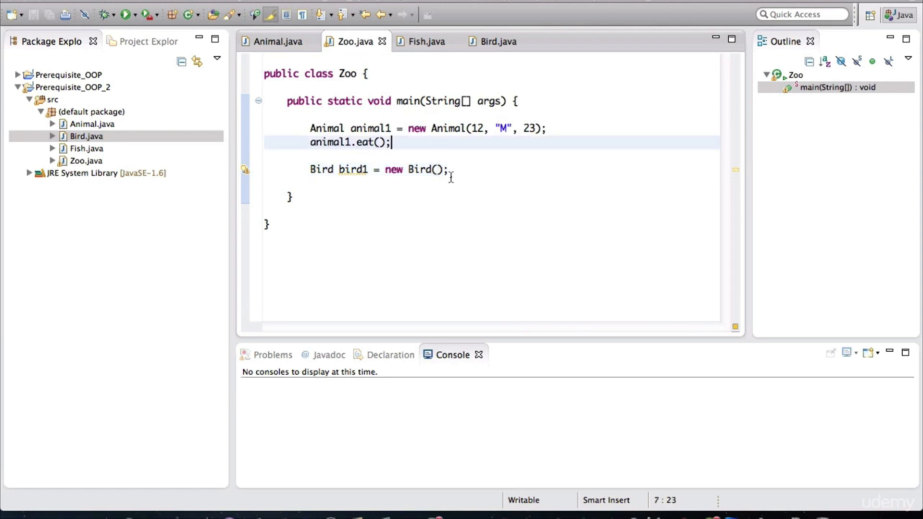
Step: Add the bird1.fly(); call in main and run the Zoo program
double_click(351, 169)
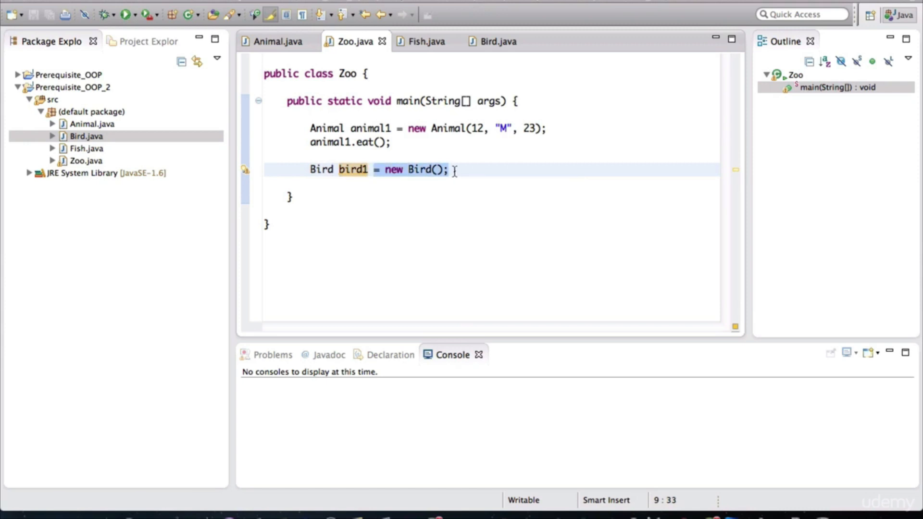
type("bir")
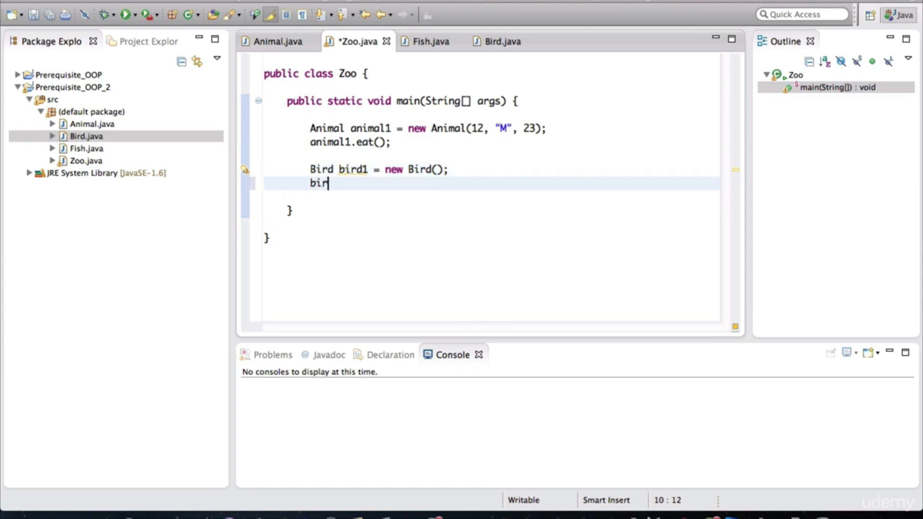
type("d1.fly();")
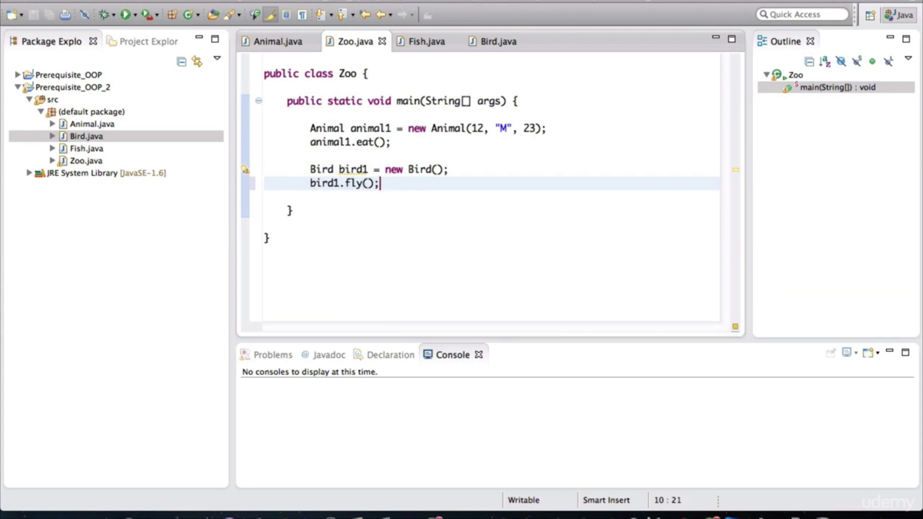
left_click(124, 14)
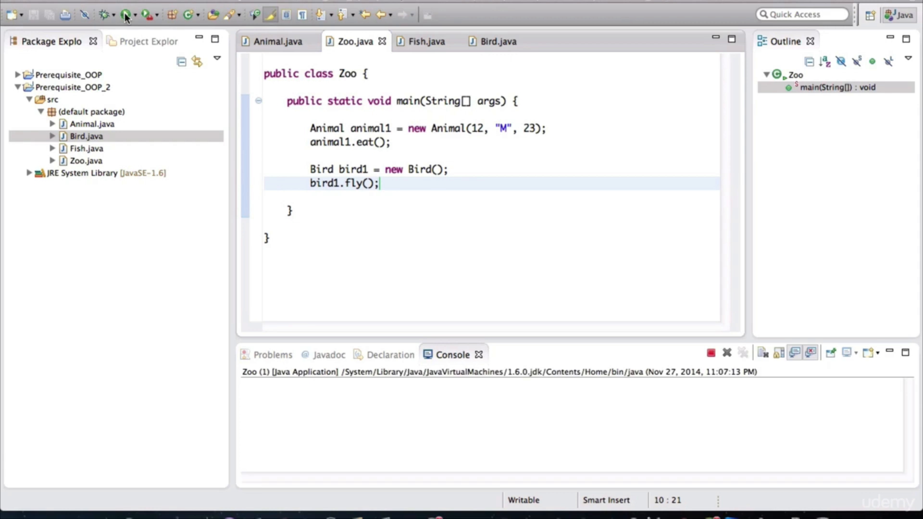
Step: Highlight the Eating... line in the Console output of the Zoo run
left_click(122, 14)
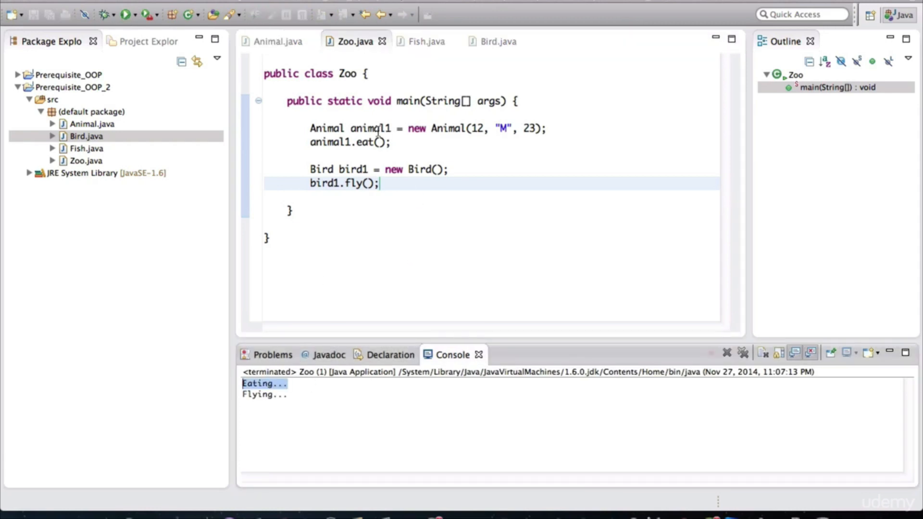
double_click(327, 128)
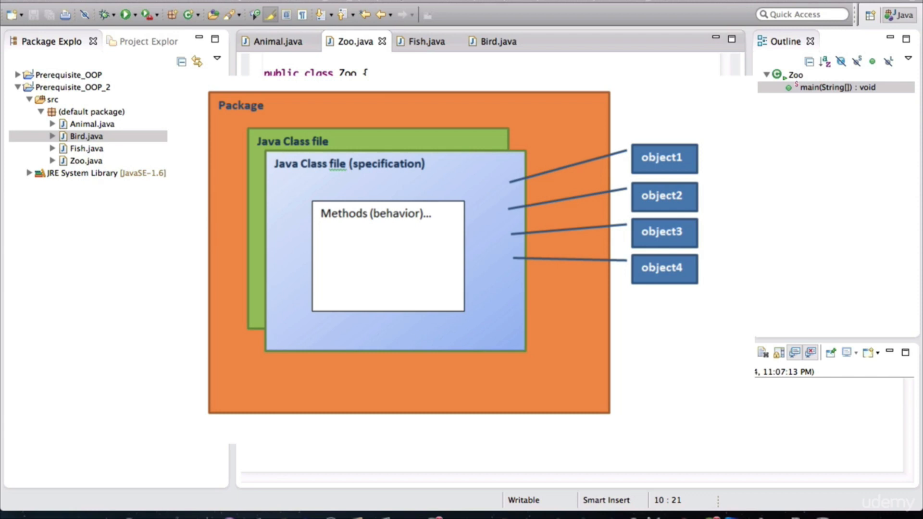
left_click(91, 111)
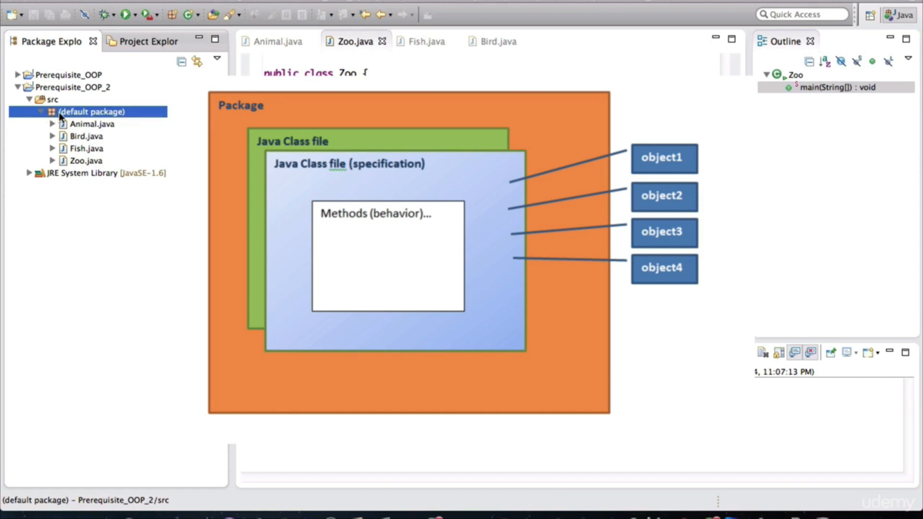
mouse_move(99, 121)
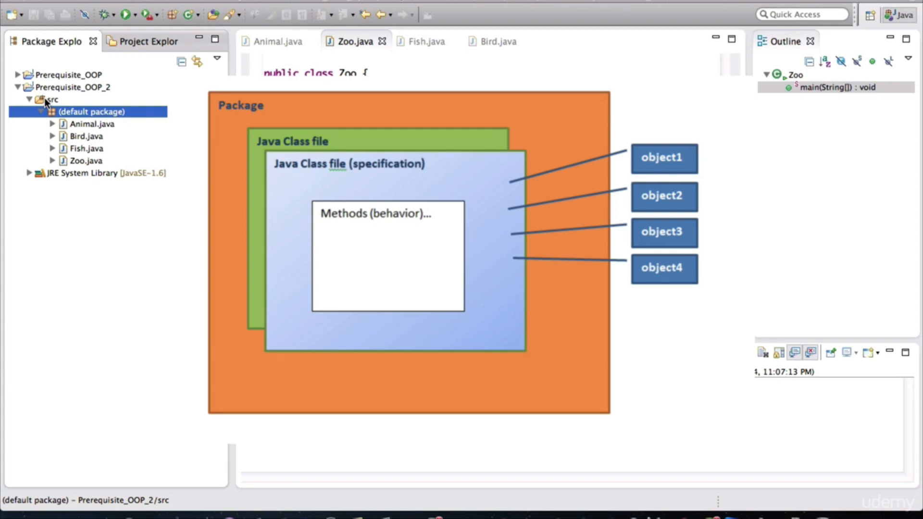
mouse_move(61, 97)
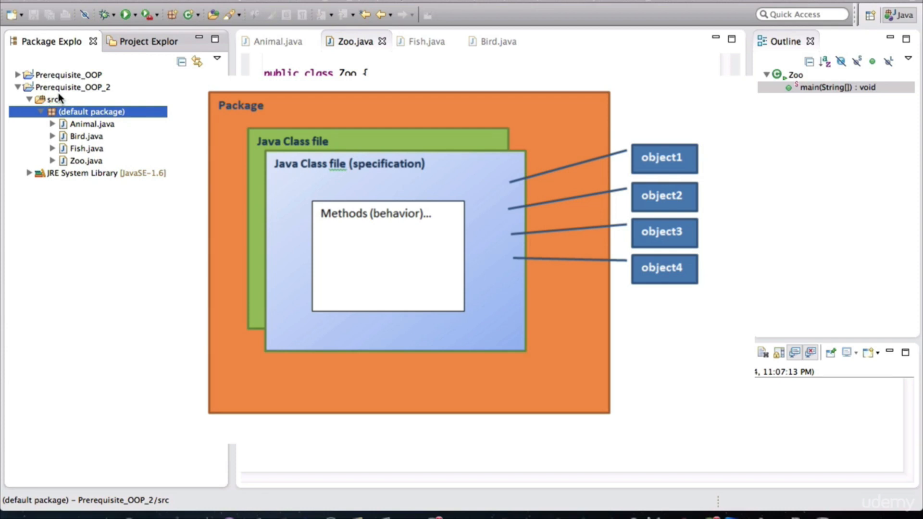
right_click(70, 87)
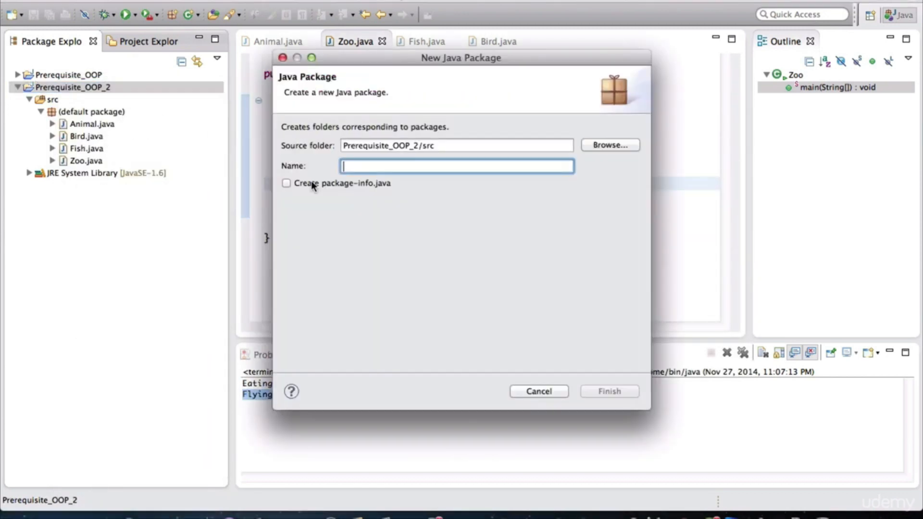
left_click(538, 392)
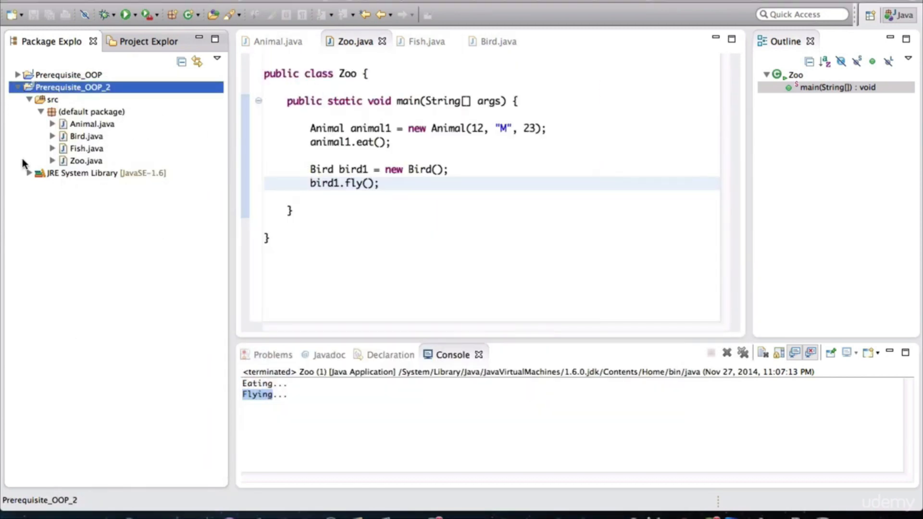
left_click(388, 197)
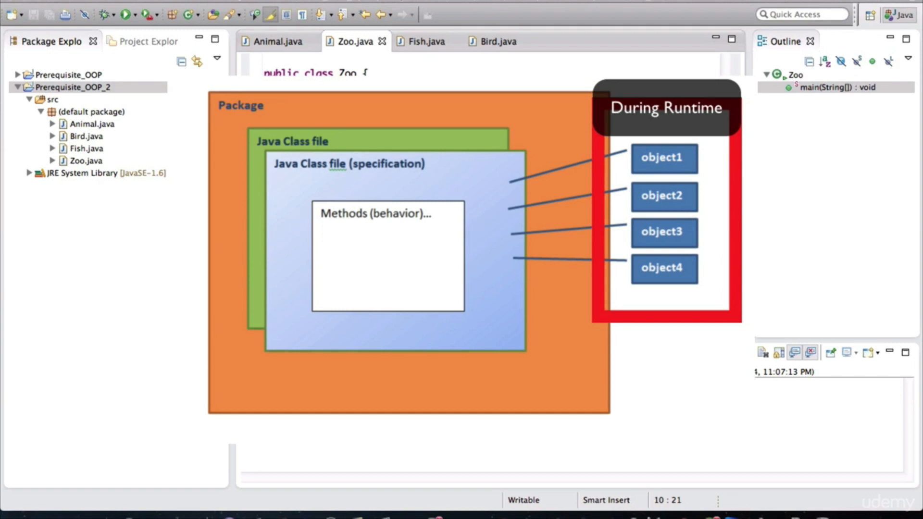
left_click(122, 14)
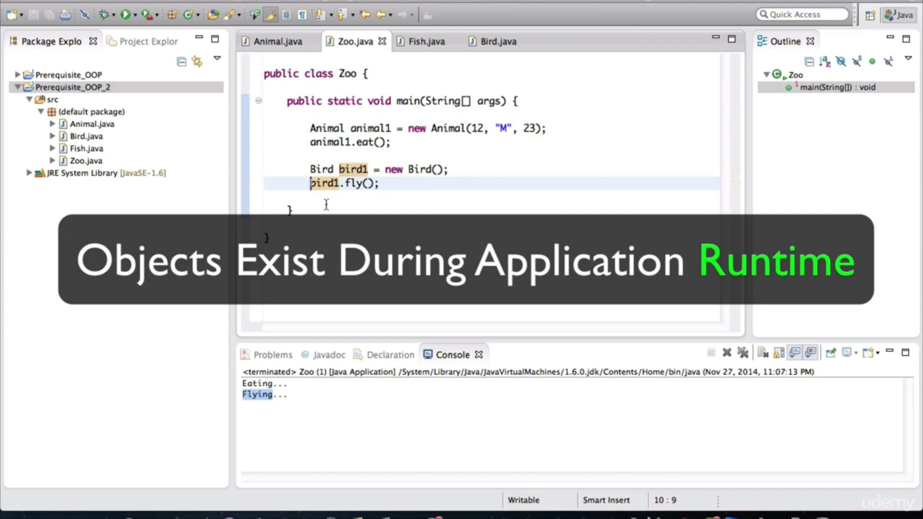
left_click(374, 197)
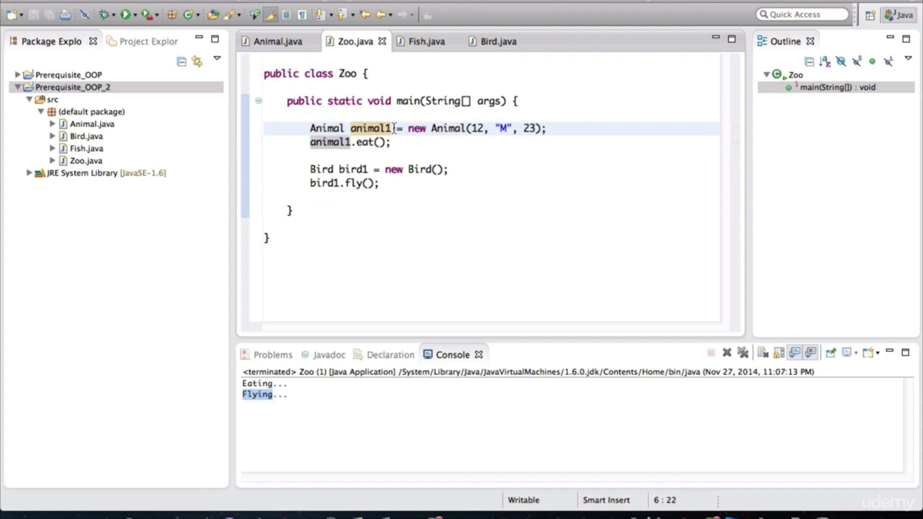
left_click(406, 128)
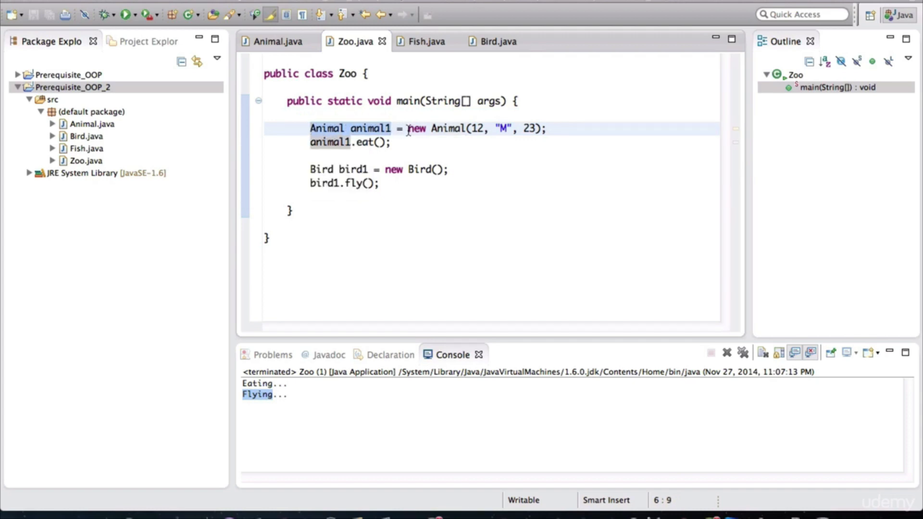
double_click(369, 128)
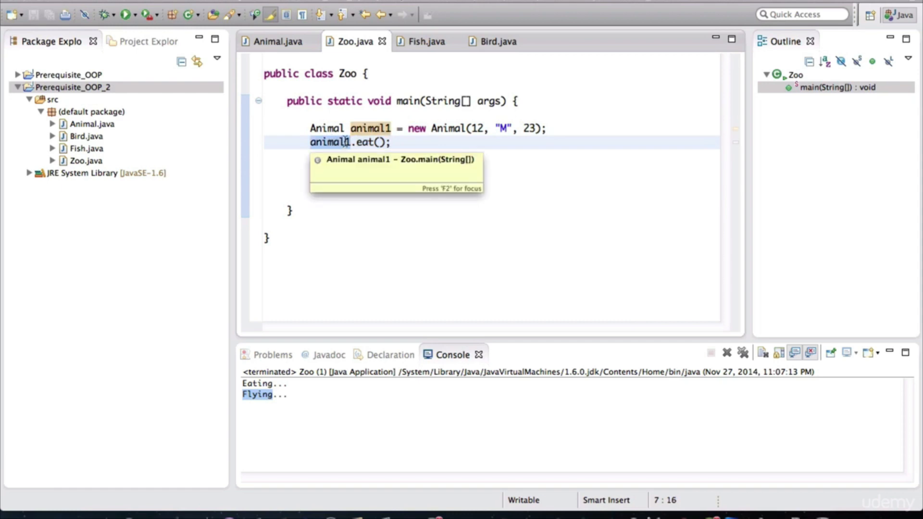
type("Bird bird1 = new Bird();")
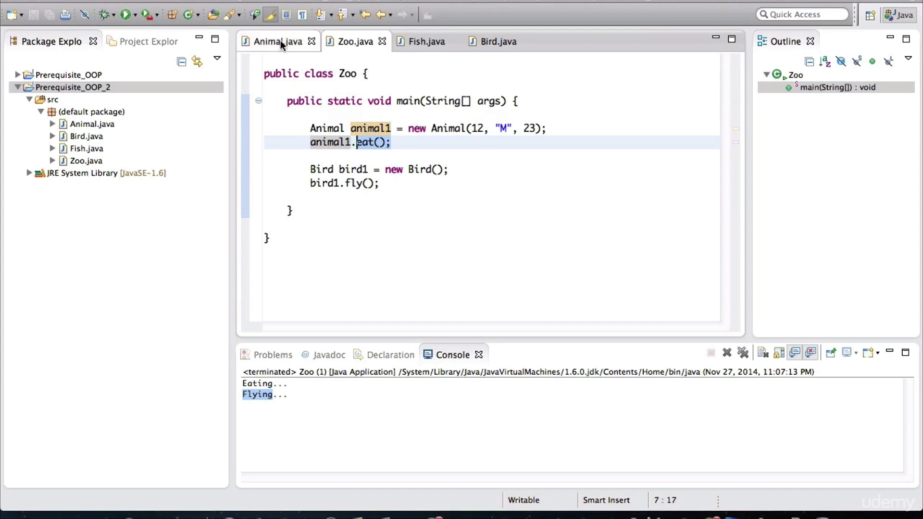
left_click(277, 41)
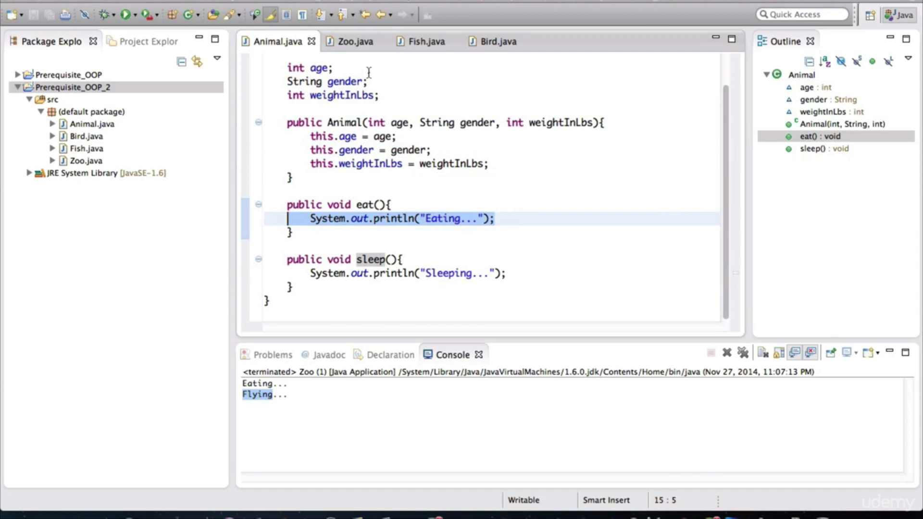
left_click(355, 42)
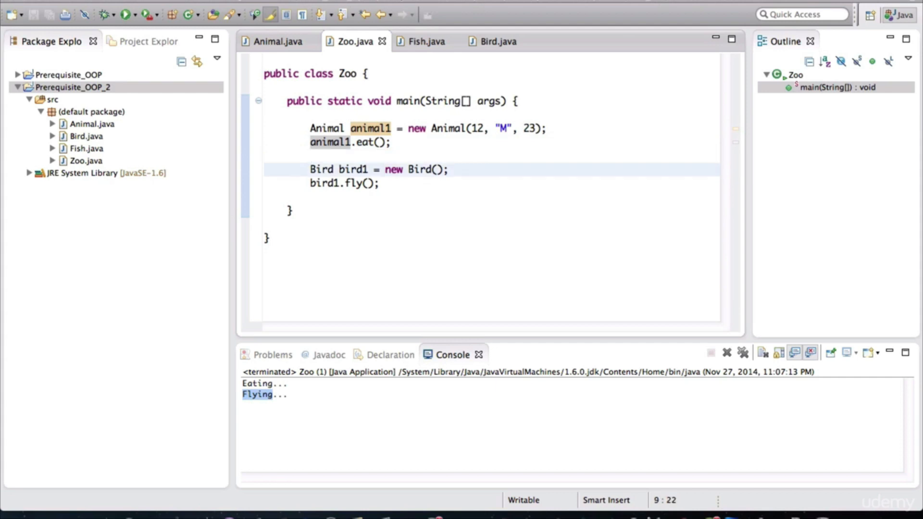
left_click(395, 169)
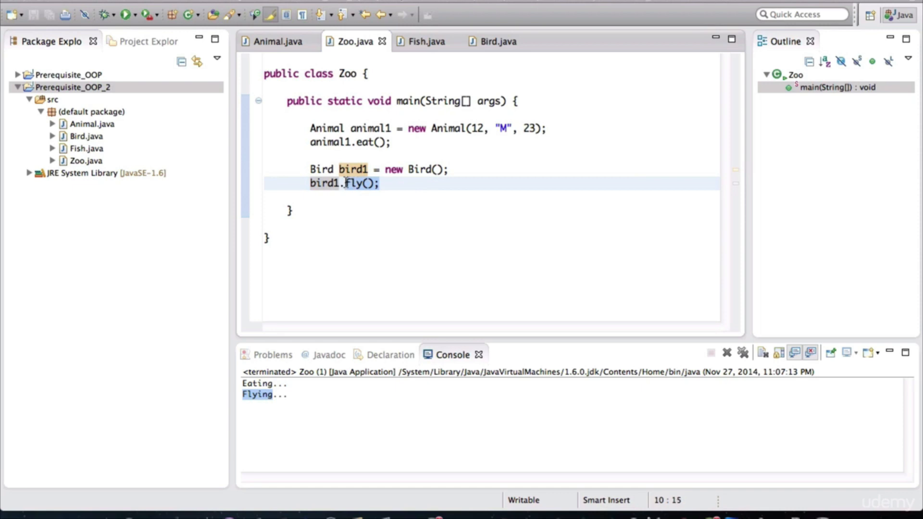
mouse_move(358, 183)
type("f")
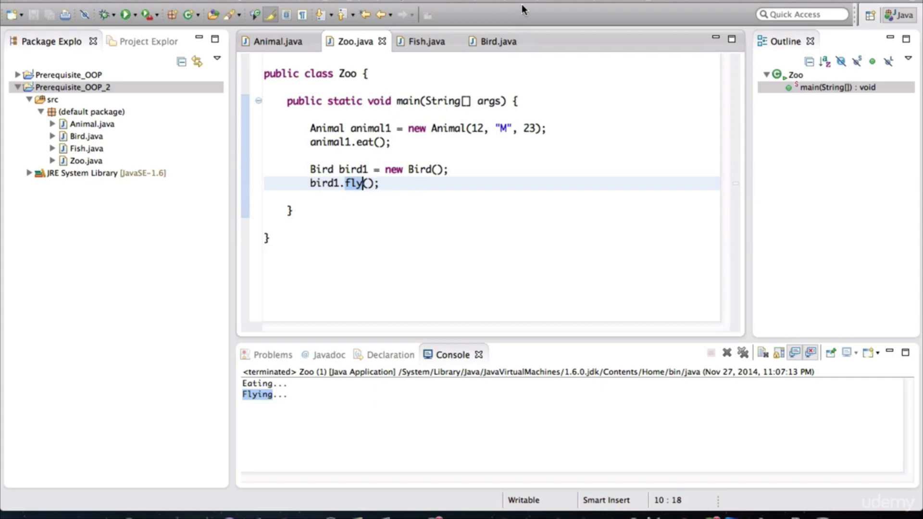
left_click(498, 41)
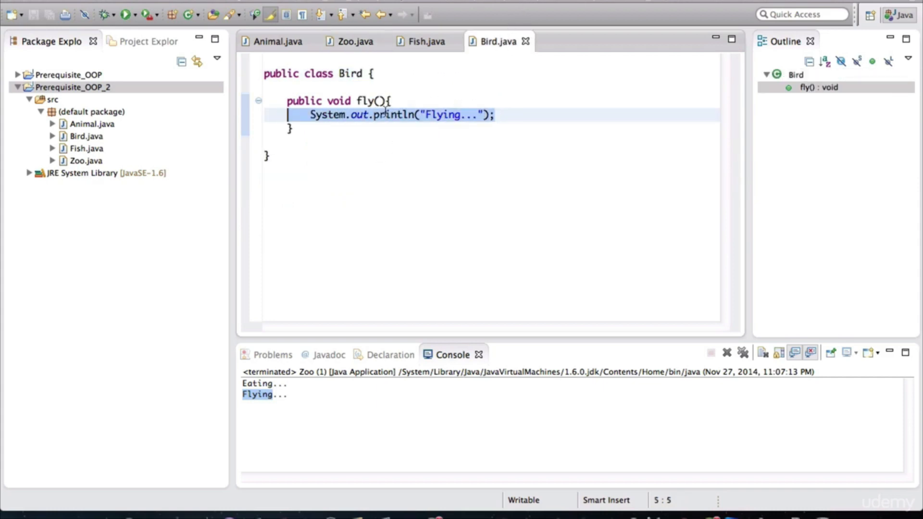
left_click(355, 42)
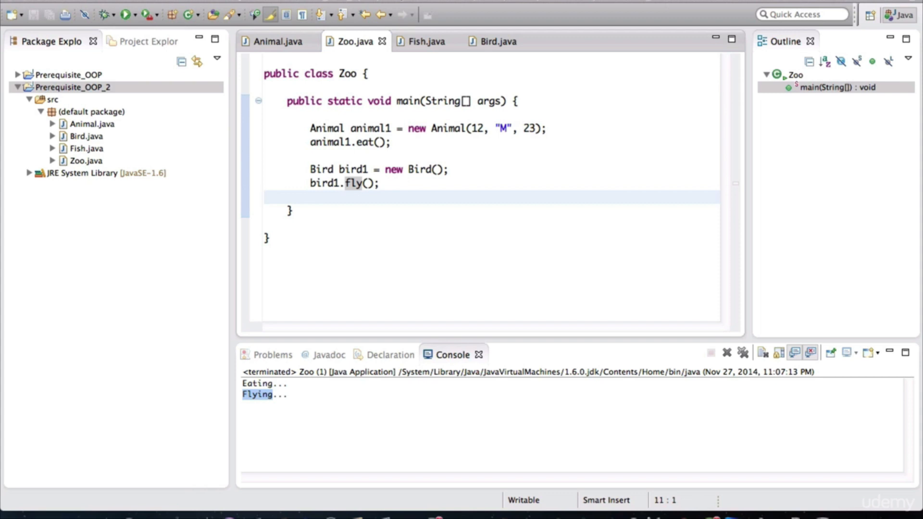
left_click(265, 197)
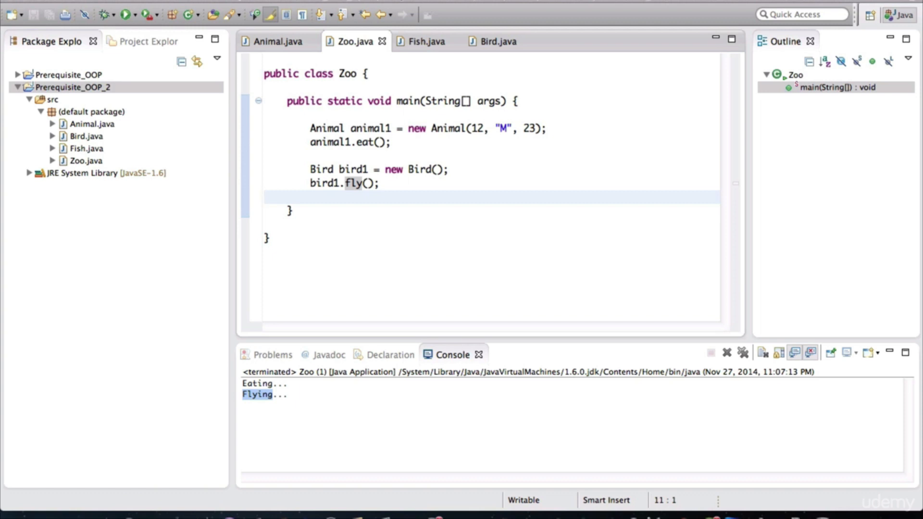
left_click(264, 197)
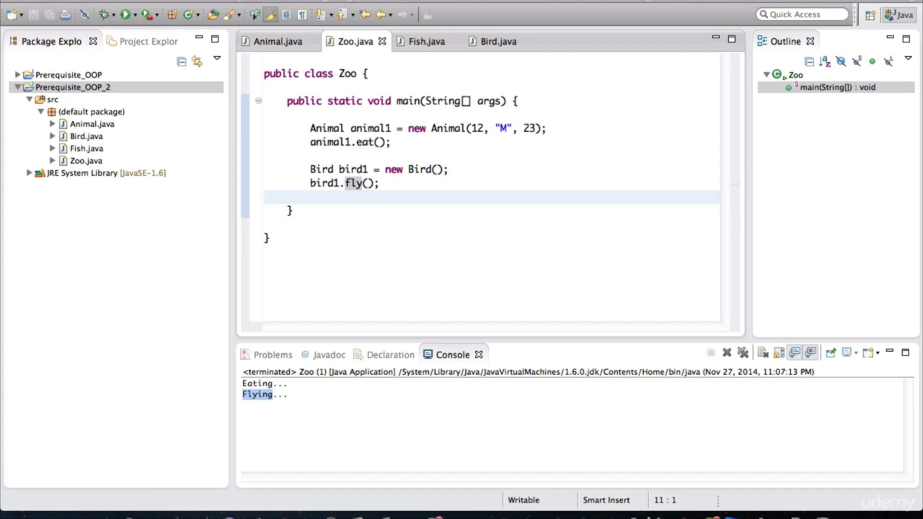
left_click(265, 198)
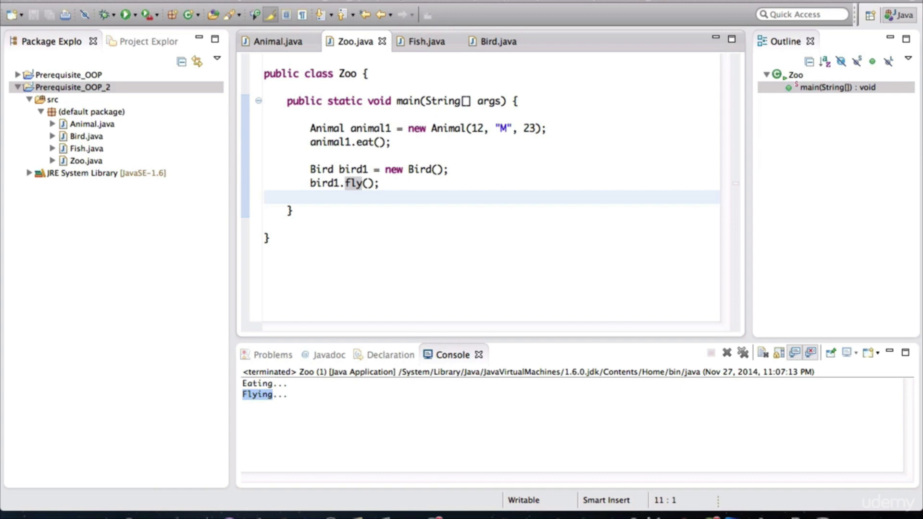
left_click(265, 197)
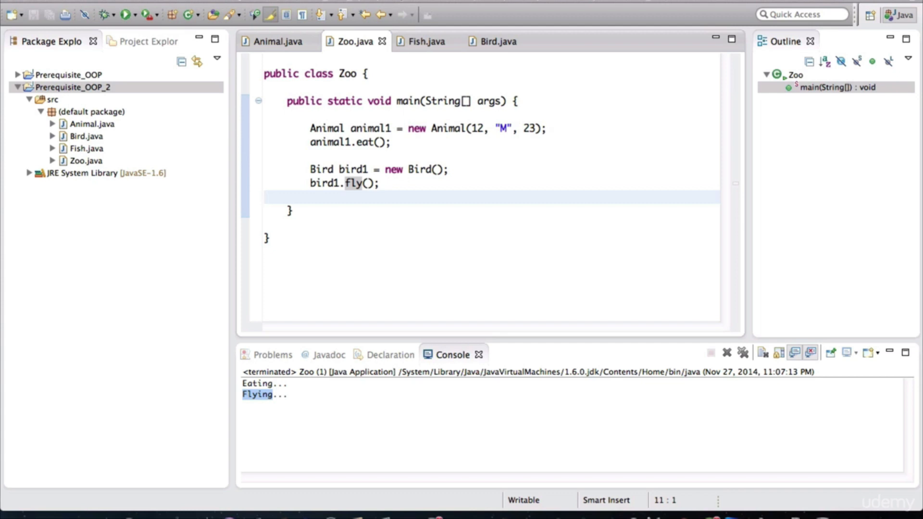
left_click(348, 169)
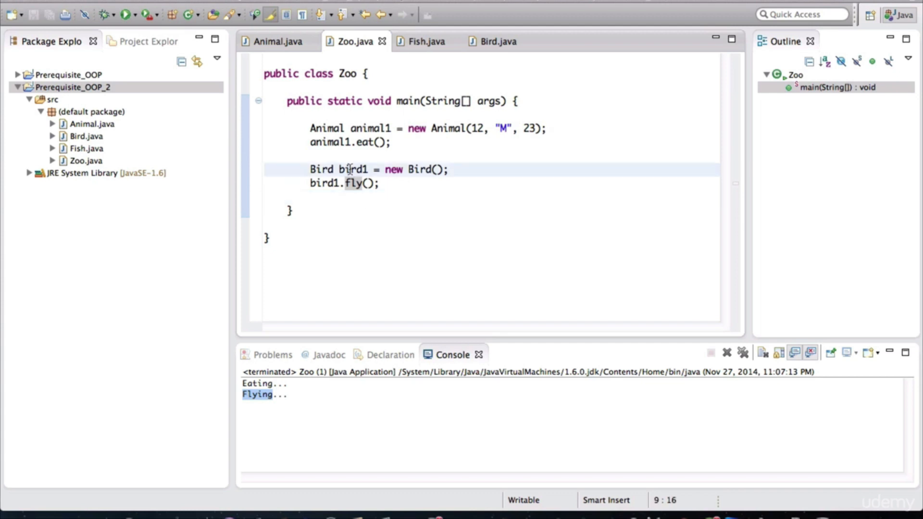
left_click(369, 127)
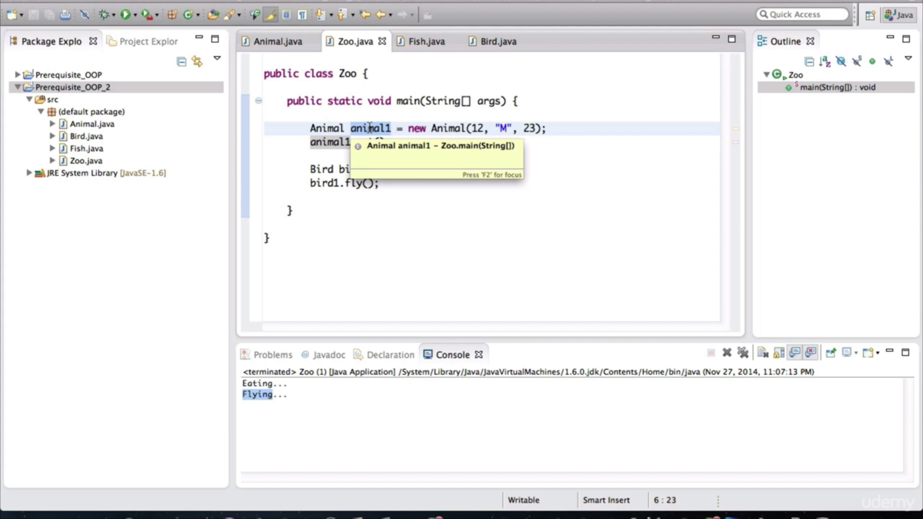
left_click(356, 169)
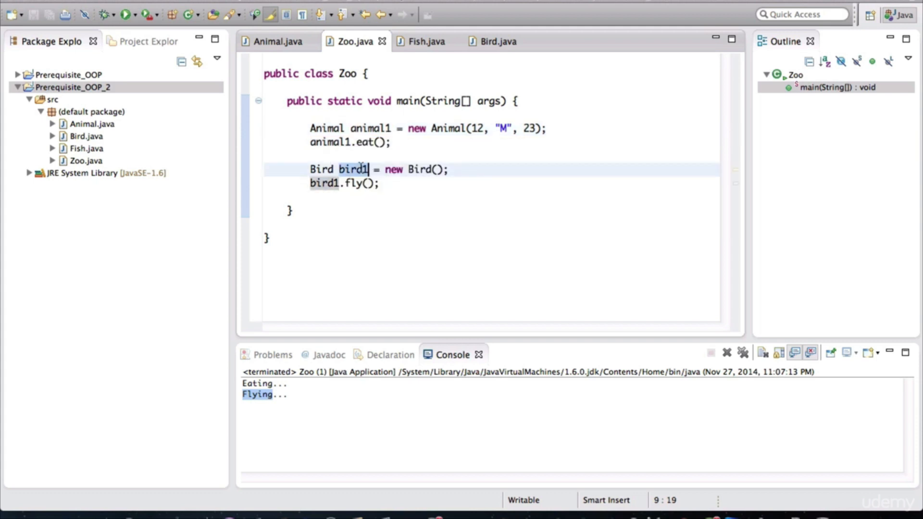
mouse_move(353, 169)
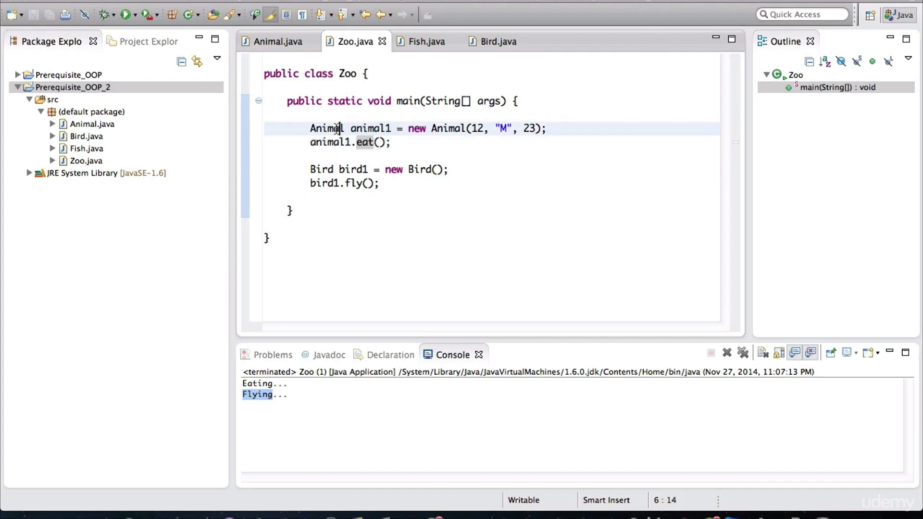
double_click(327, 128)
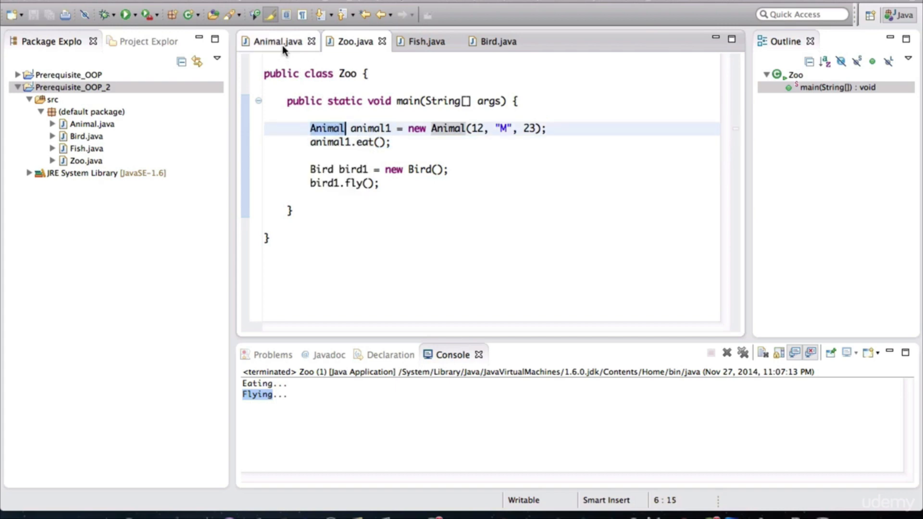
Step: Show the Animal class source with the caret after the eat() method
left_click(277, 41)
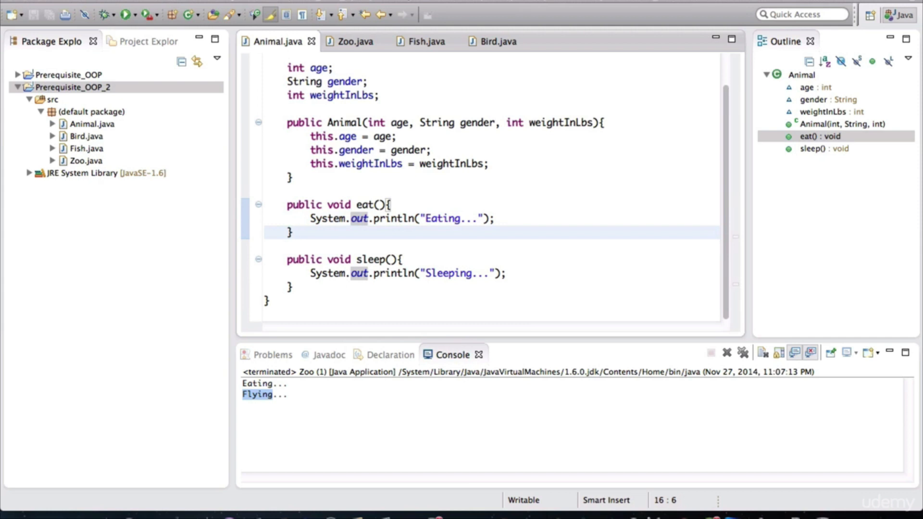
left_click(292, 232)
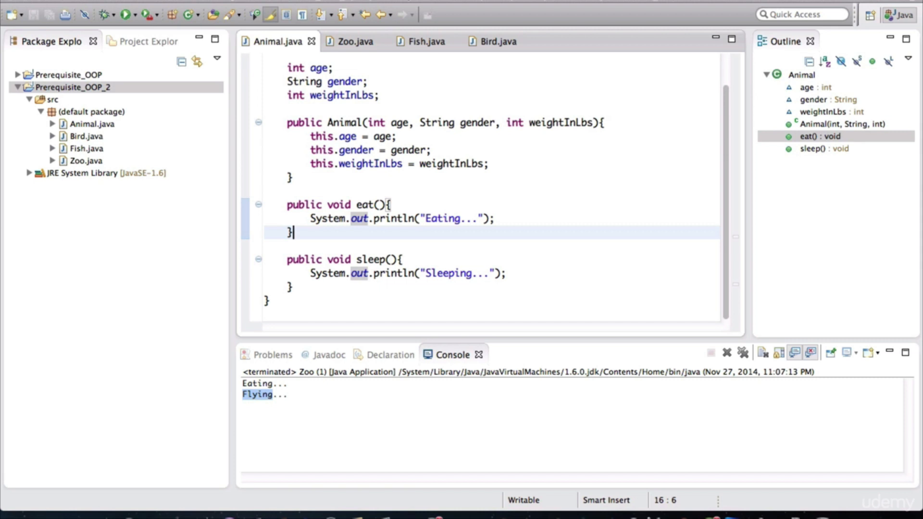